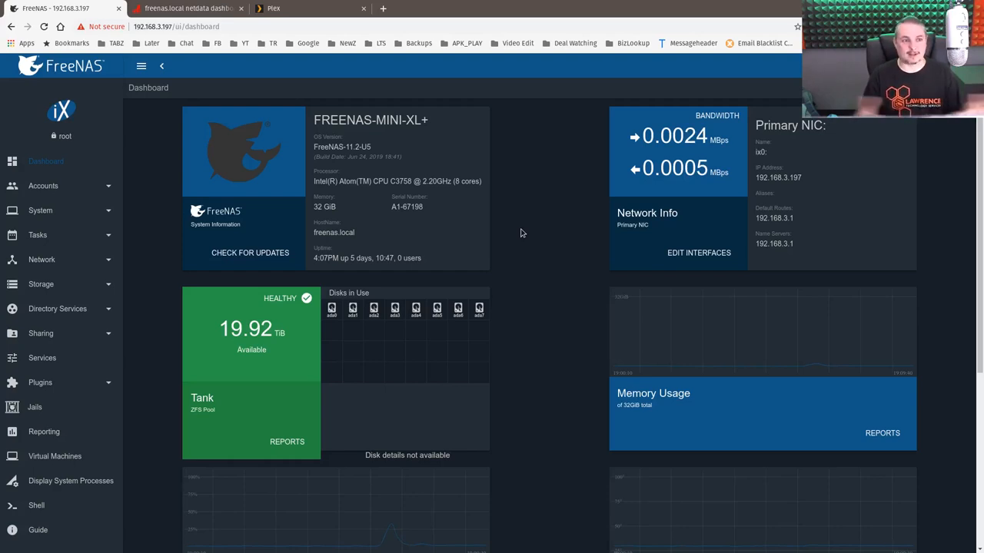
pyautogui.moveTo(335, 111)
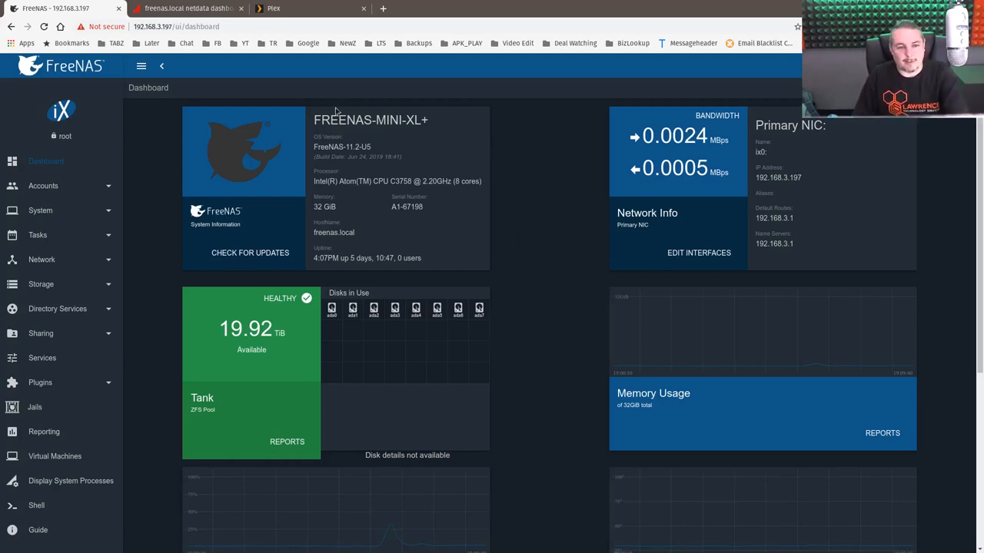
pyautogui.moveTo(537, 143)
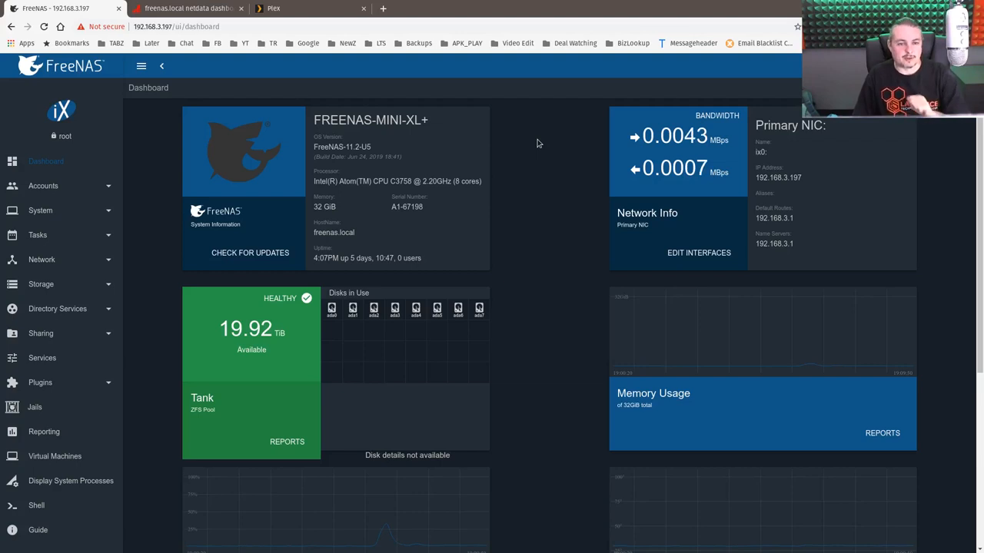
pyautogui.moveTo(372, 171)
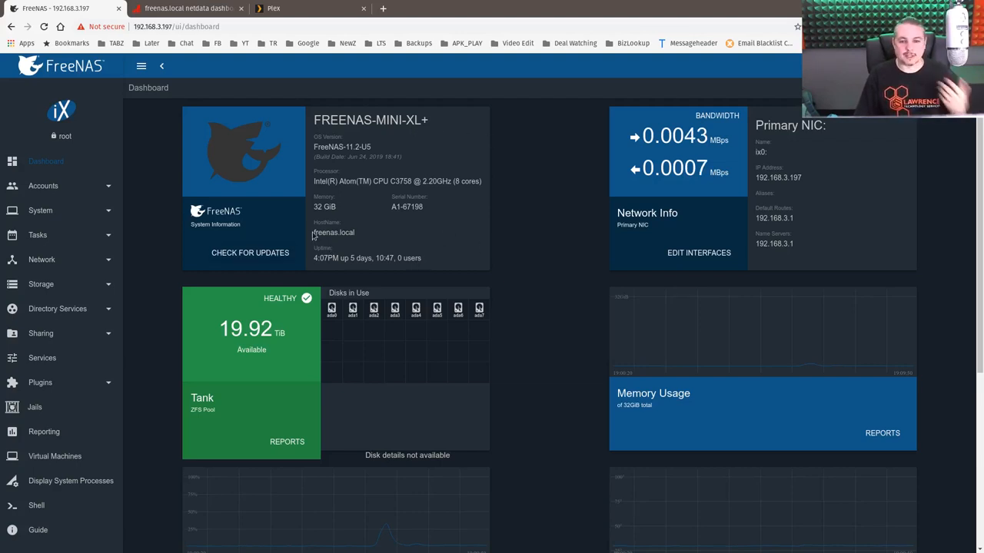
pyautogui.moveTo(568, 249)
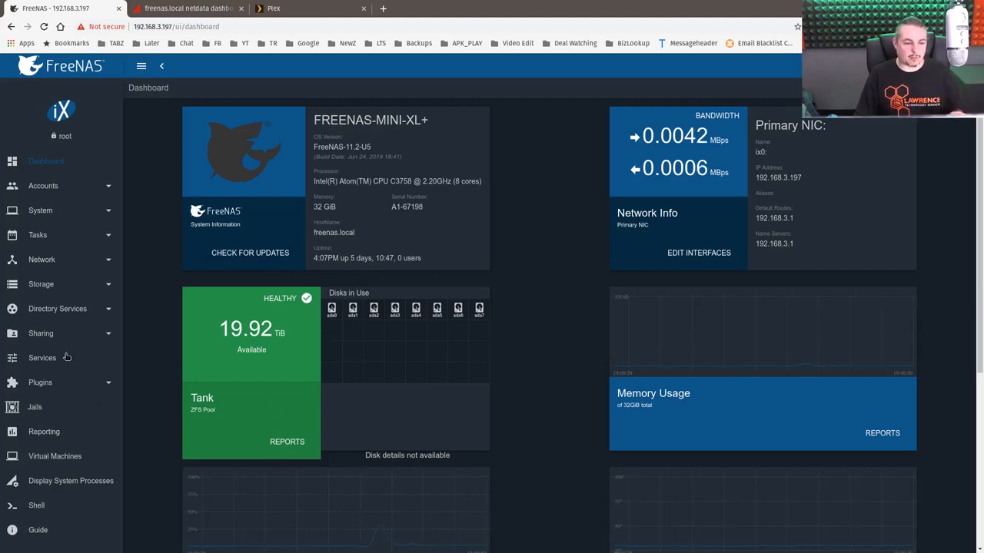
# Check the Tank pool's disk status, then return to the pools list with Tank's datasets expanded
pyautogui.click(41, 283)
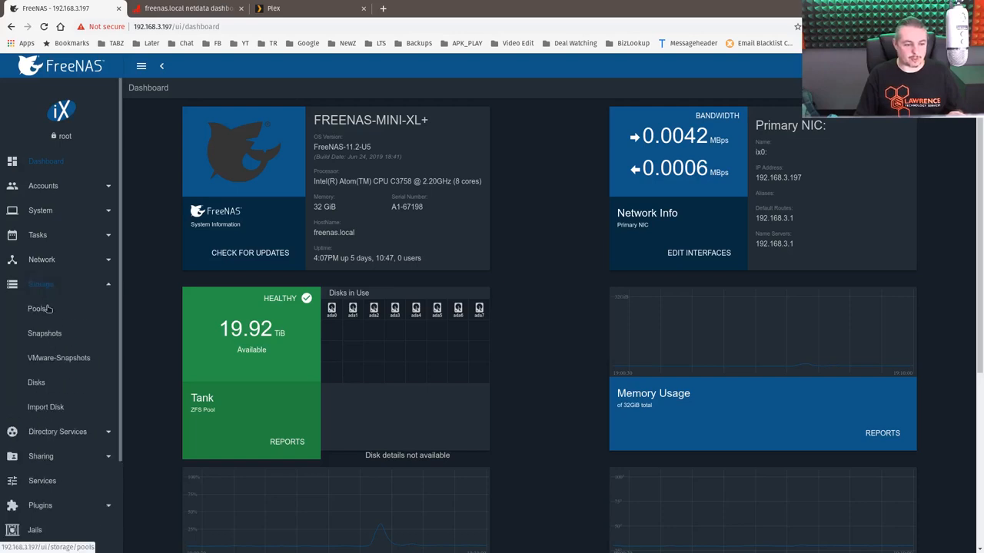
pyautogui.click(38, 308)
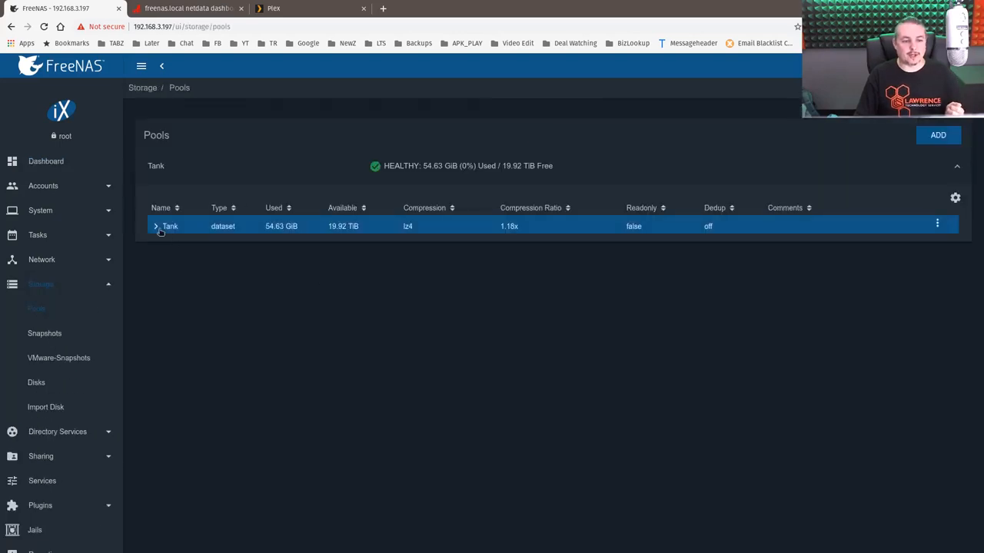
pyautogui.click(155, 226)
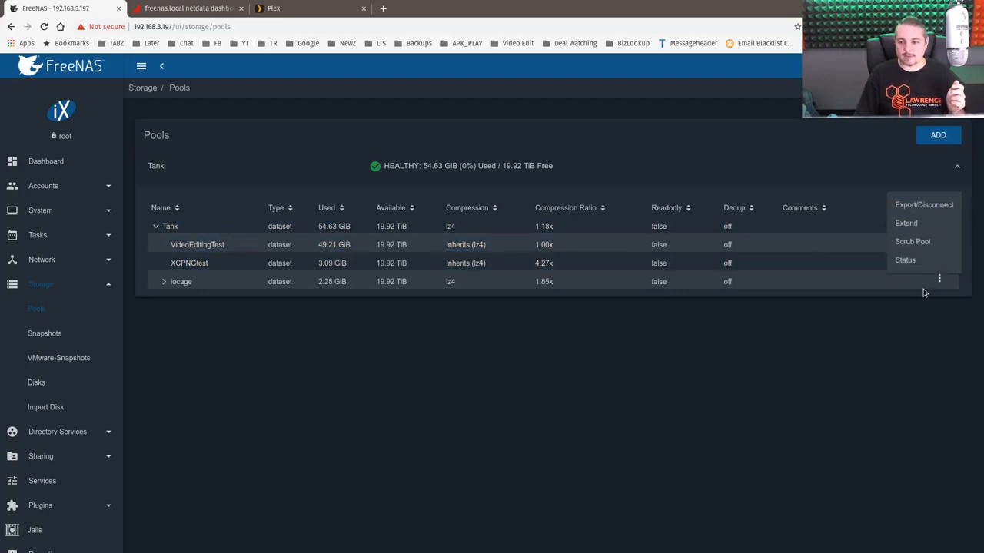
pyautogui.click(904, 259)
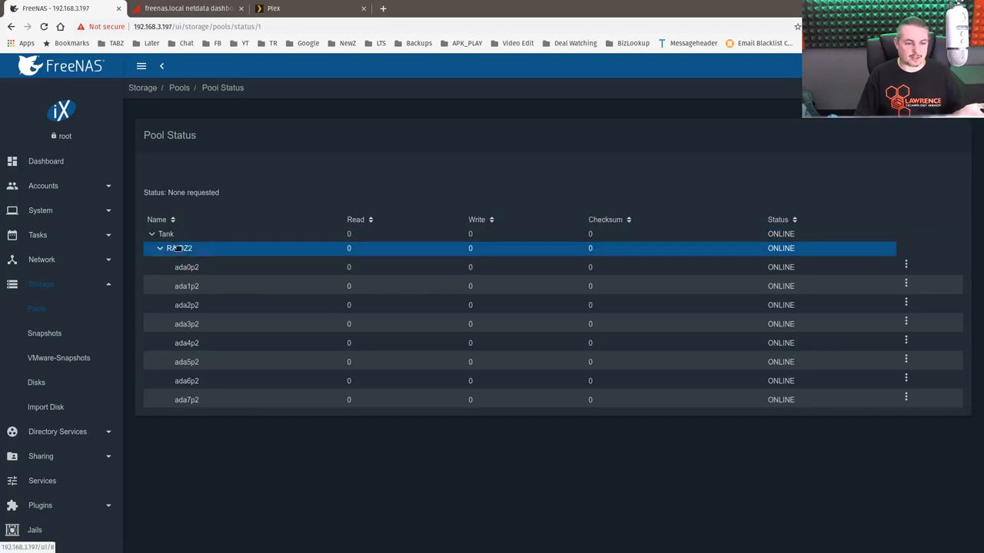
pyautogui.moveTo(228, 253)
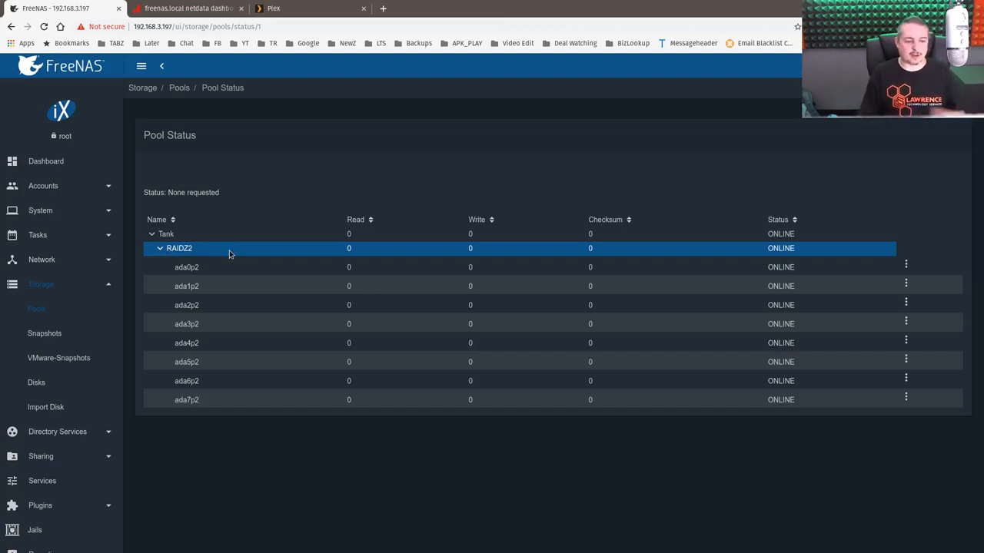
pyautogui.click(186, 361)
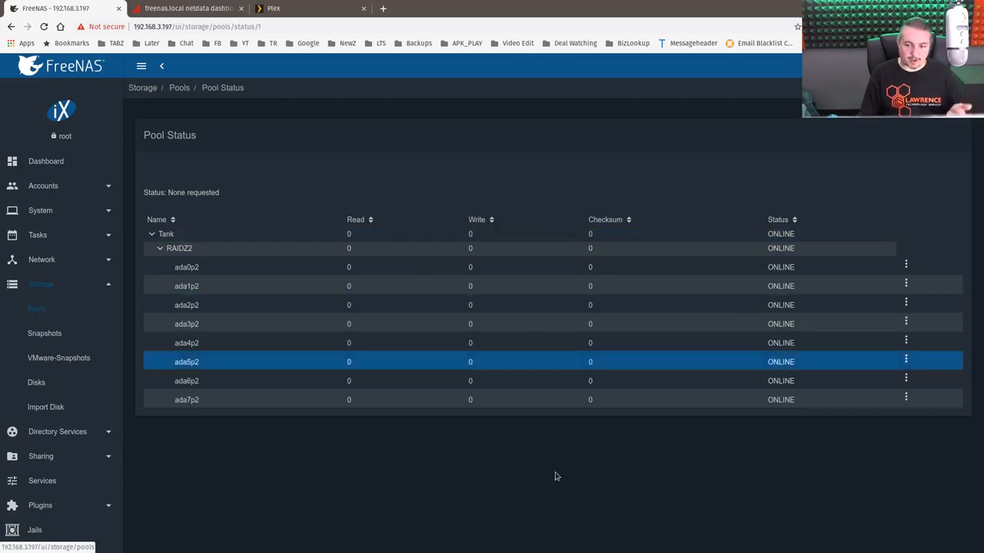
pyautogui.click(179, 87)
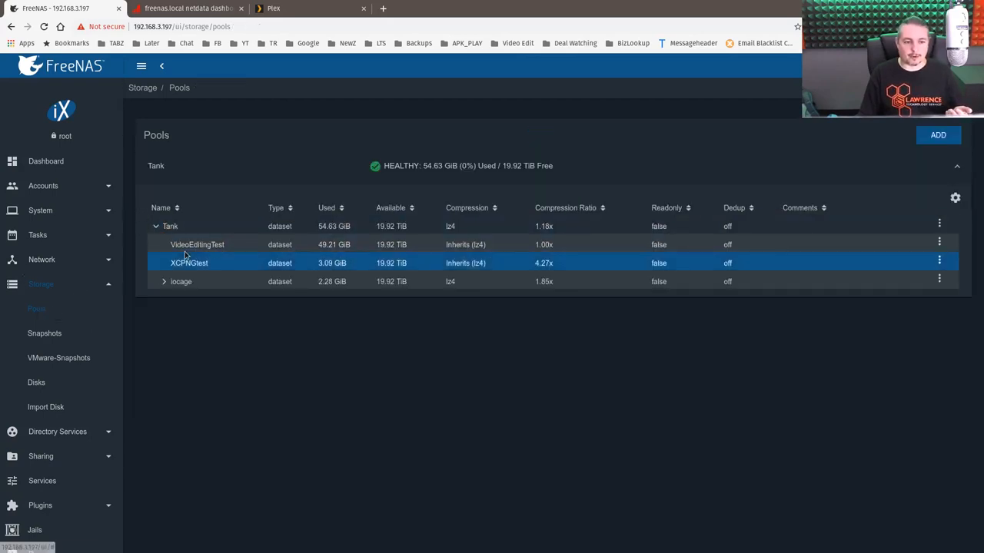
# Expand Sharing in the sidebar to list AFP, NFS, WebDAV, SMB and iSCSI
pyautogui.click(197, 244)
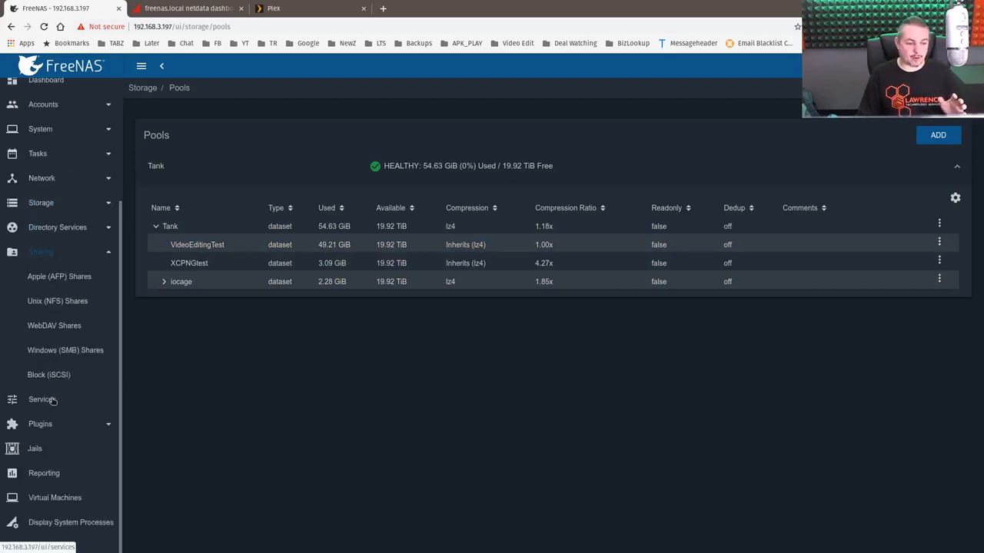
# Filter available plugins for plex, then open the installed plex plugin's actions menu
pyautogui.click(42, 399)
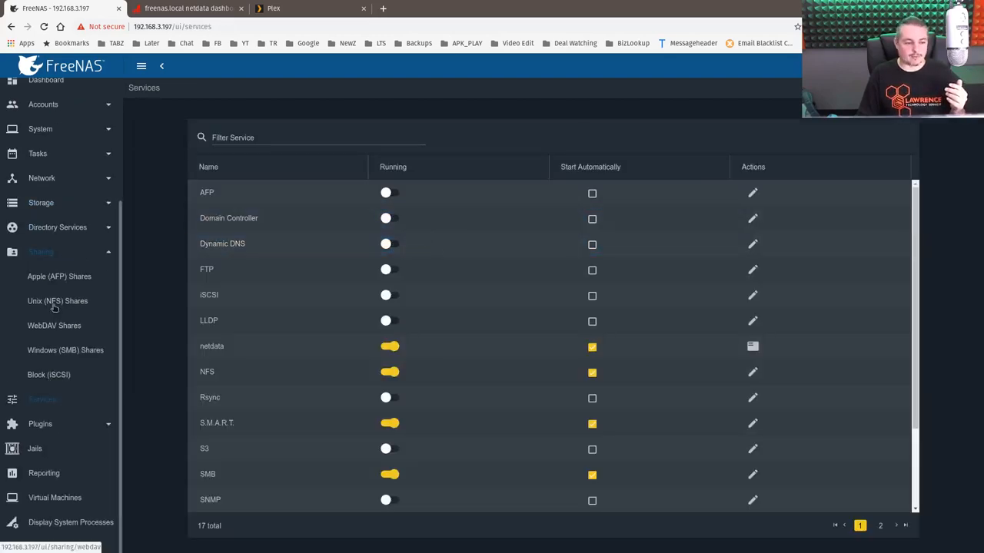
pyautogui.click(40, 424)
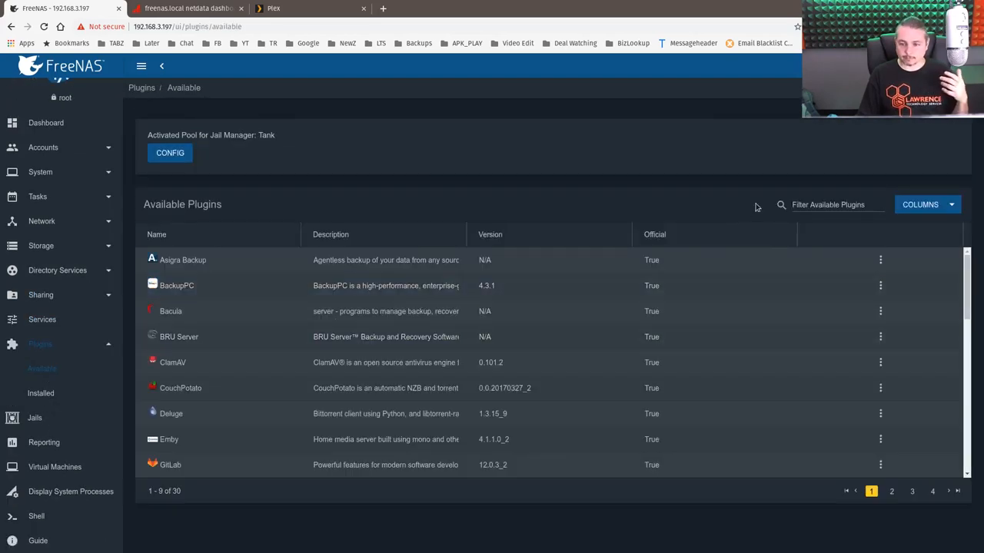
pyautogui.write('plex')
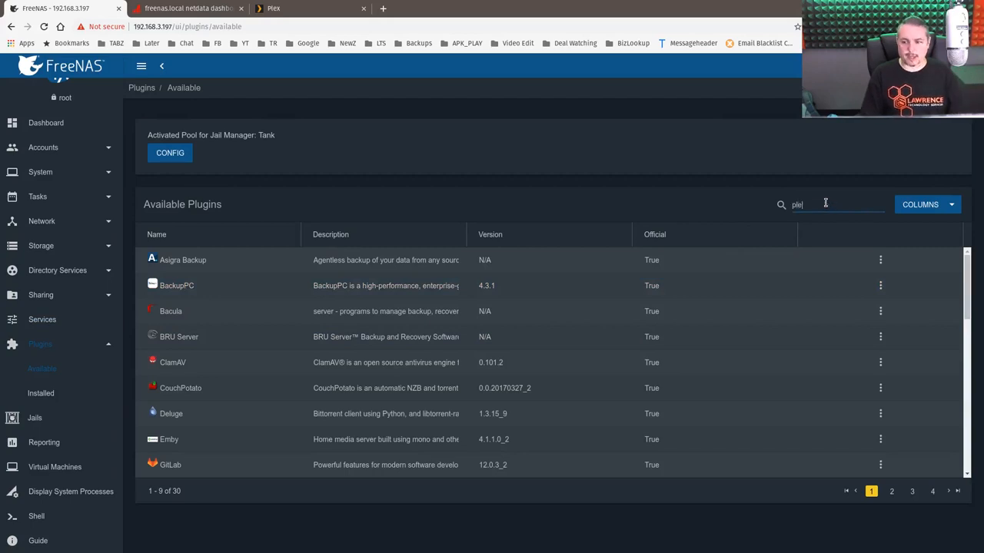
pyautogui.write('ple')
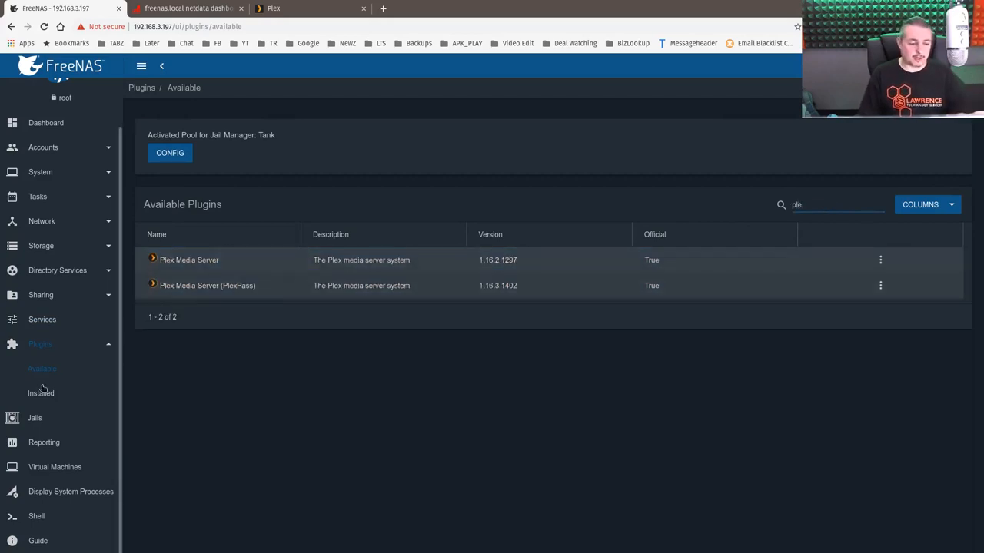
pyautogui.click(40, 393)
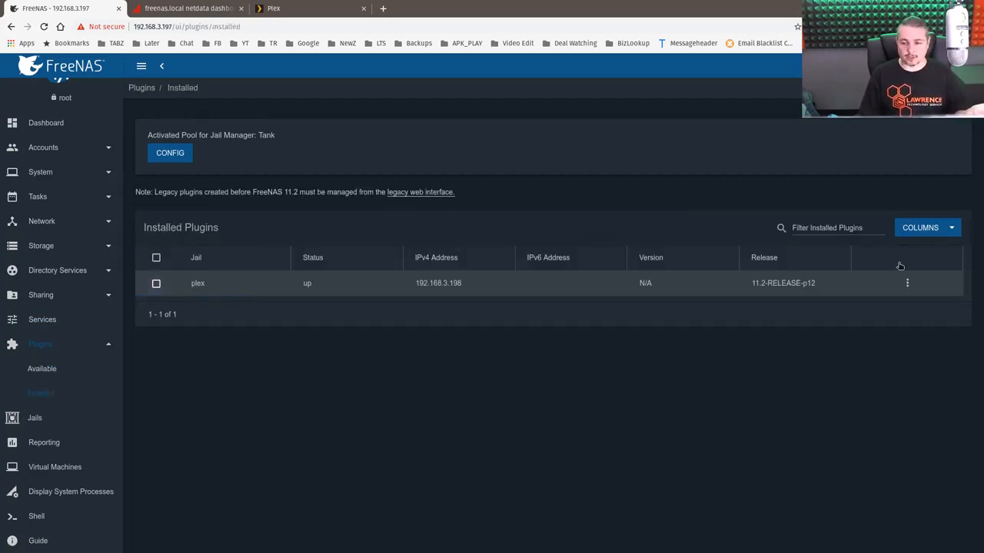
pyautogui.click(907, 283)
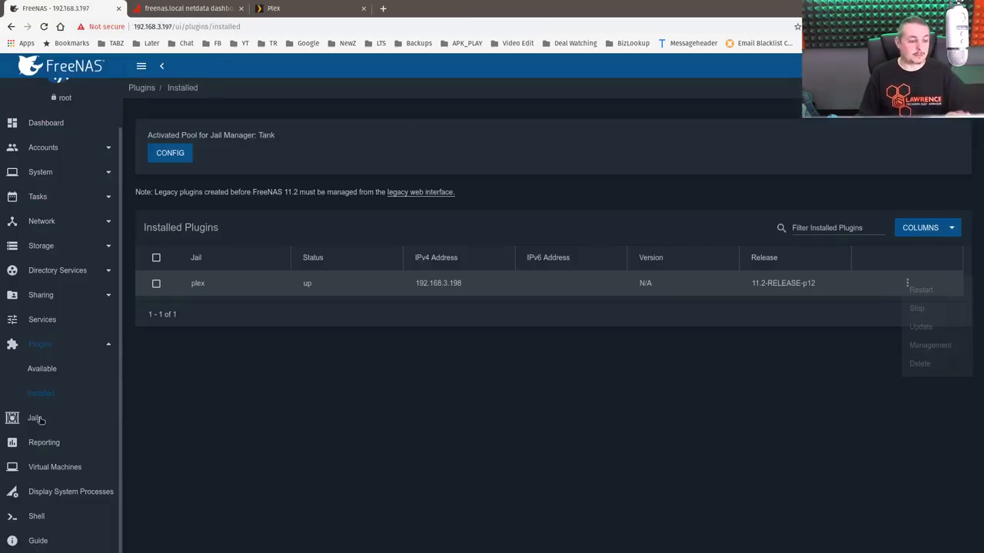
# Show the plex jail's mount points, mapping /mnt/Tank/VideoEditingTest to /mnt/videos
pyautogui.click(35, 418)
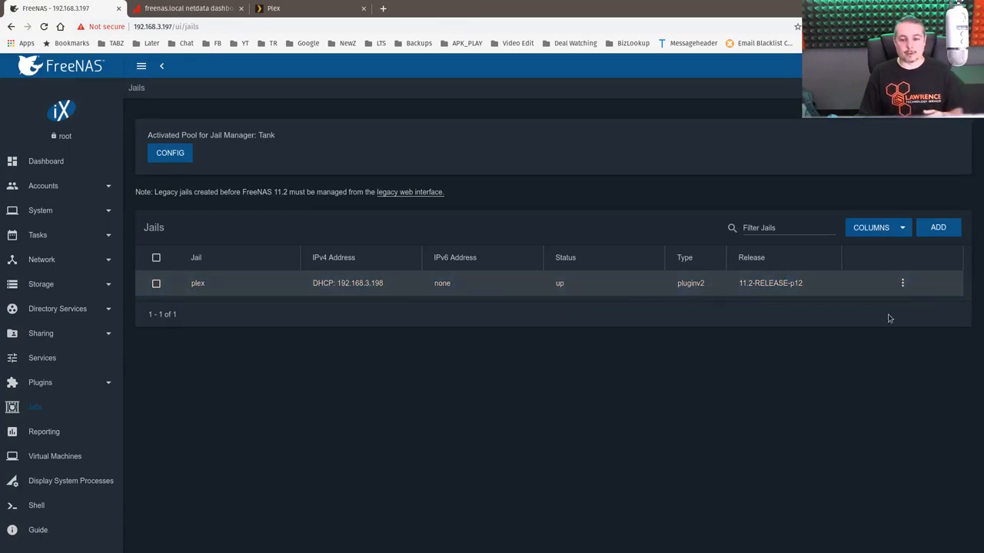
pyautogui.click(902, 283)
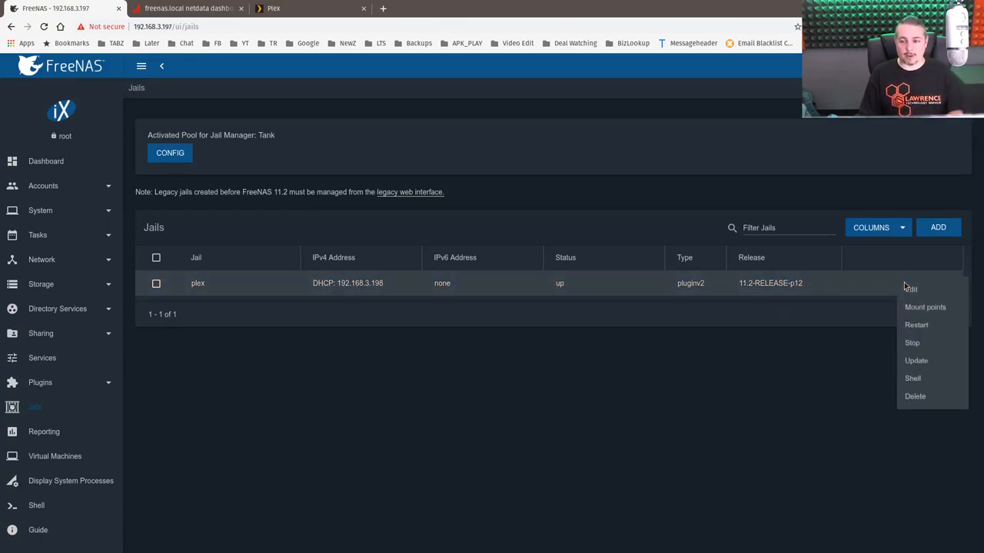
pyautogui.click(925, 306)
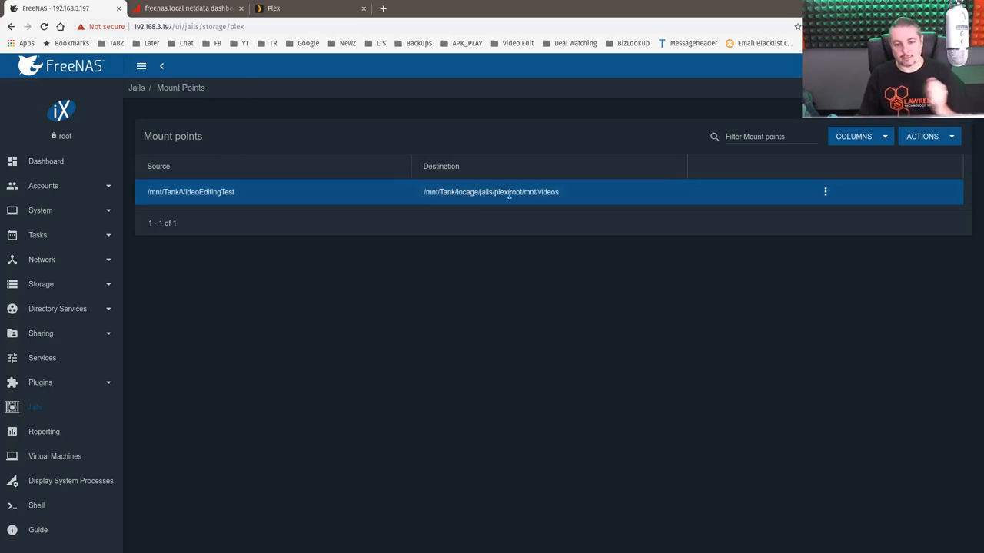
pyautogui.moveTo(507, 192)
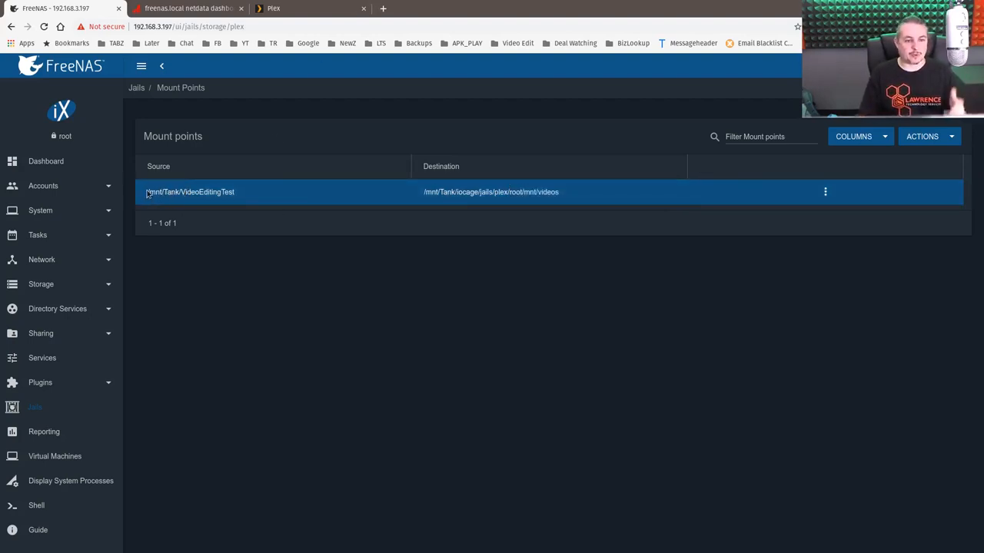
pyautogui.moveTo(190, 191)
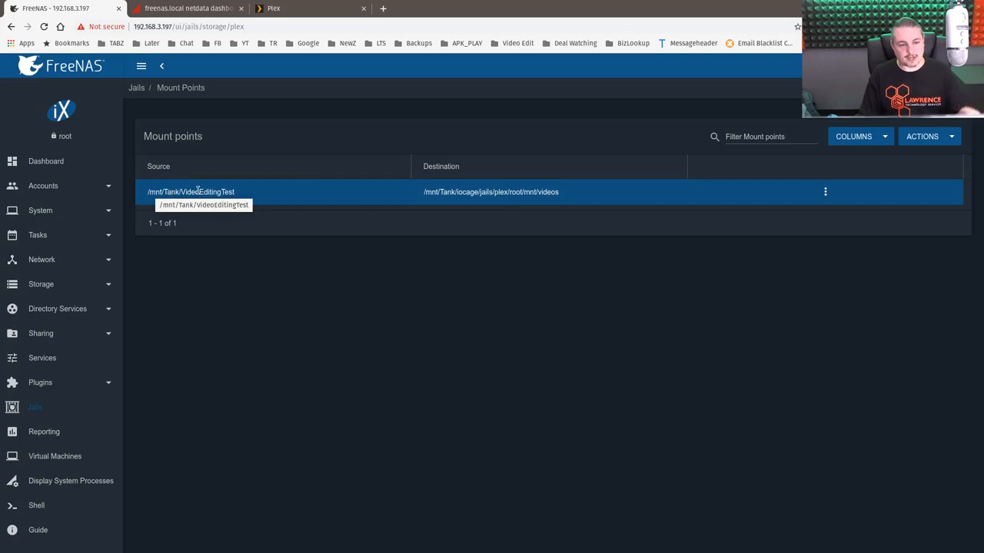
# Edit the VideoEditingTest mount point and browse the source folder tree into Tank
pyautogui.click(825, 191)
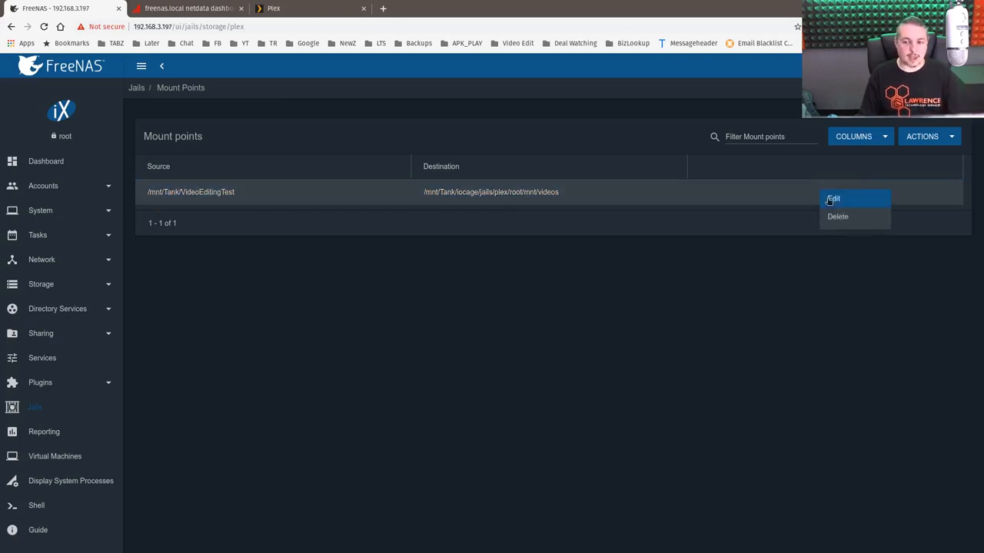
pyautogui.click(833, 198)
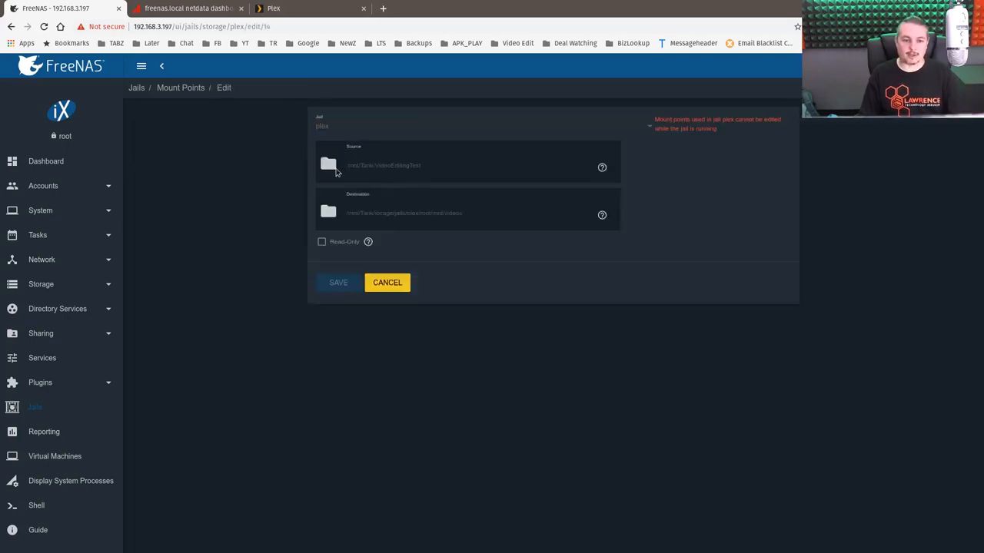
pyautogui.click(328, 164)
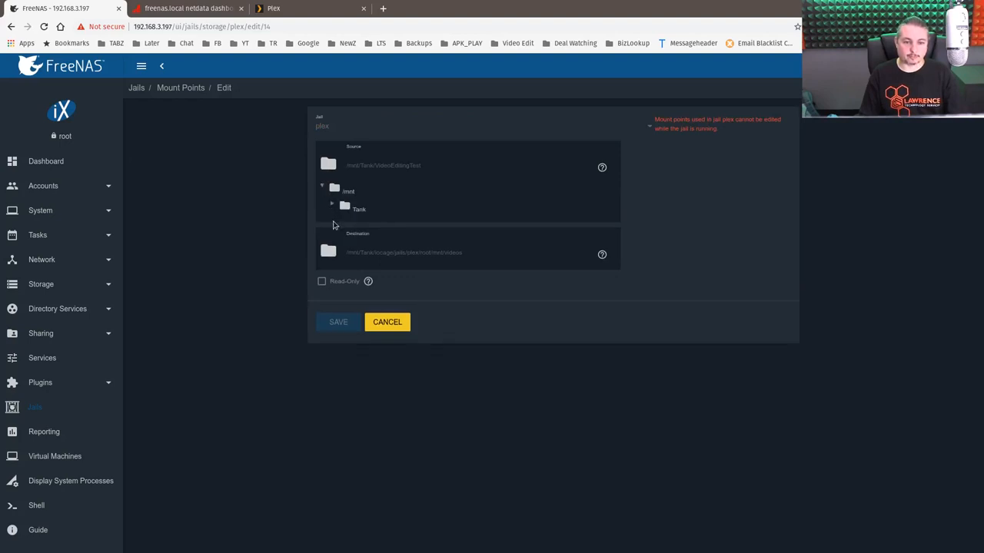
pyautogui.click(332, 209)
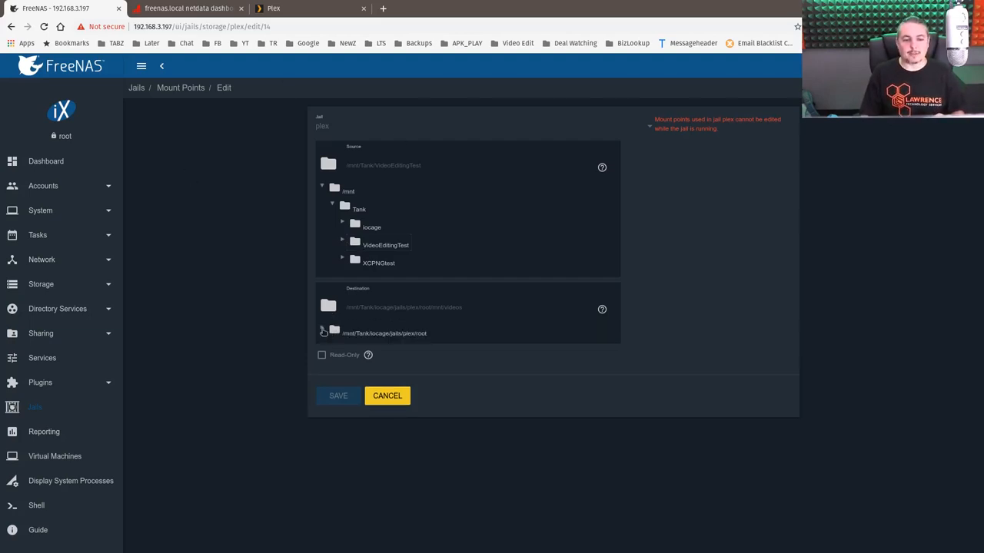
# Browse the plex jail's destination tree and expand mnt to reveal videos
pyautogui.click(323, 333)
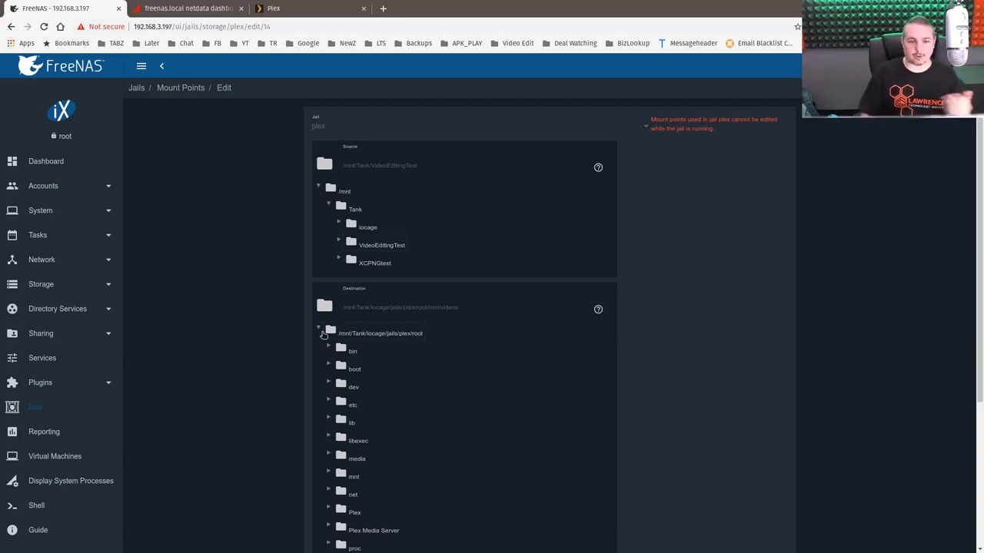
pyautogui.moveTo(365, 169)
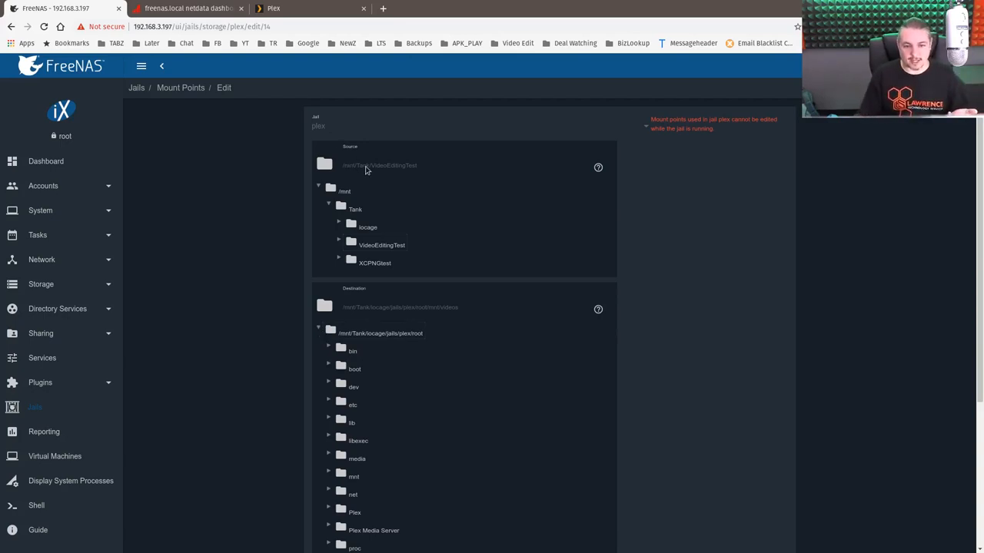
pyautogui.moveTo(398, 250)
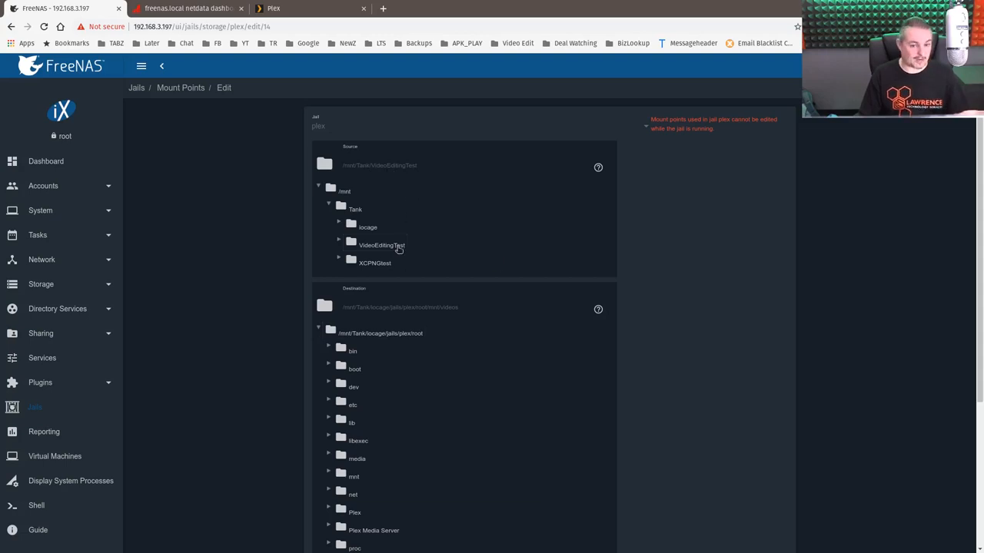
pyautogui.moveTo(395, 247)
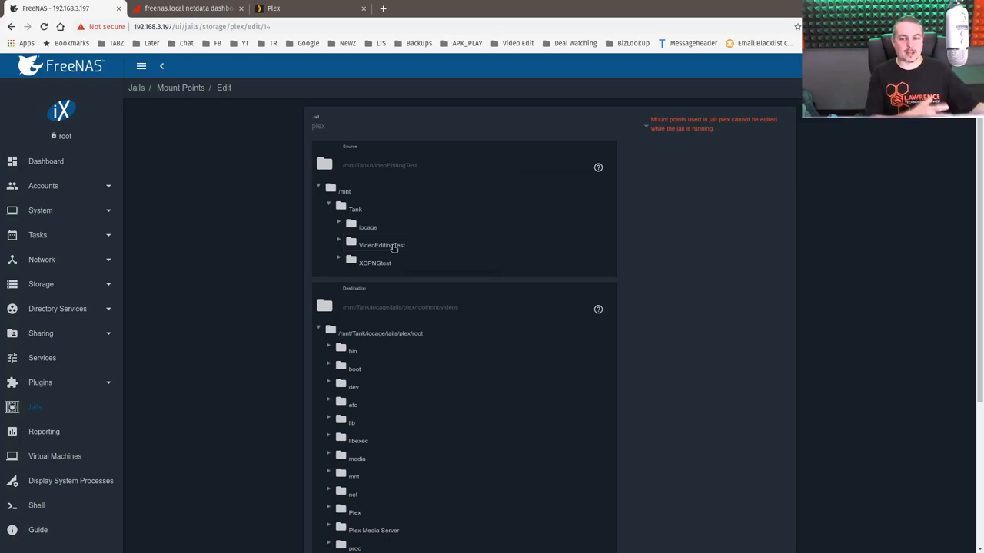
pyautogui.scroll(-3)
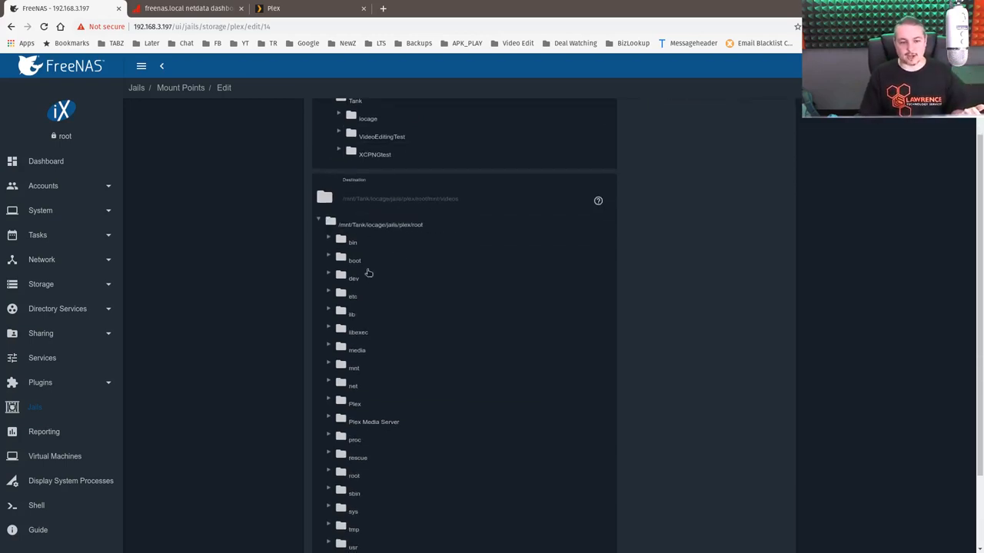
pyautogui.scroll(-3)
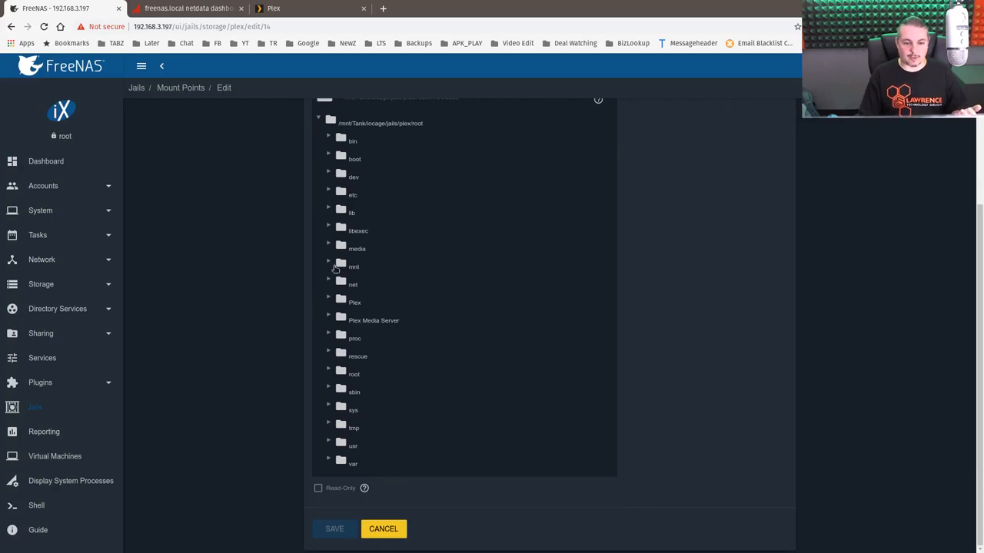
pyautogui.click(329, 267)
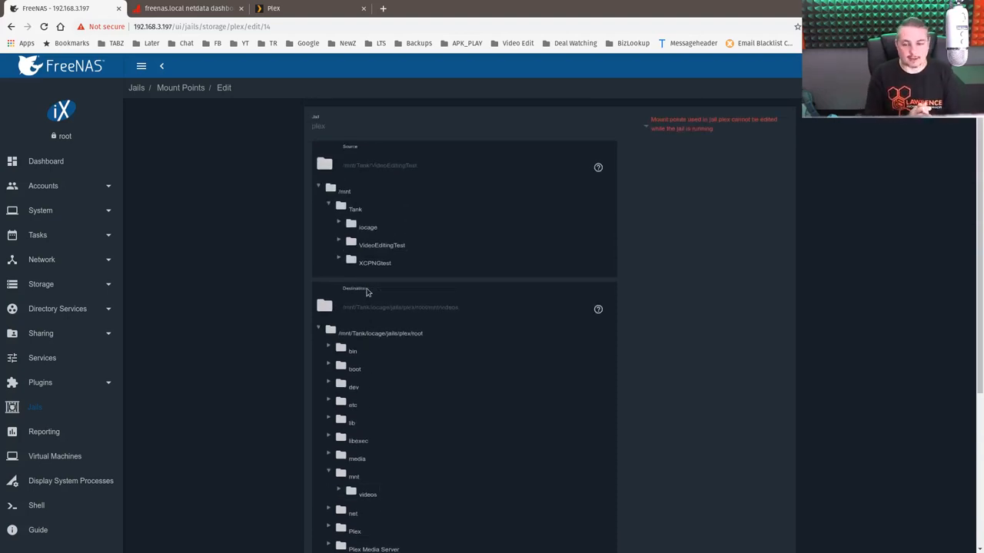
pyautogui.scroll(-3)
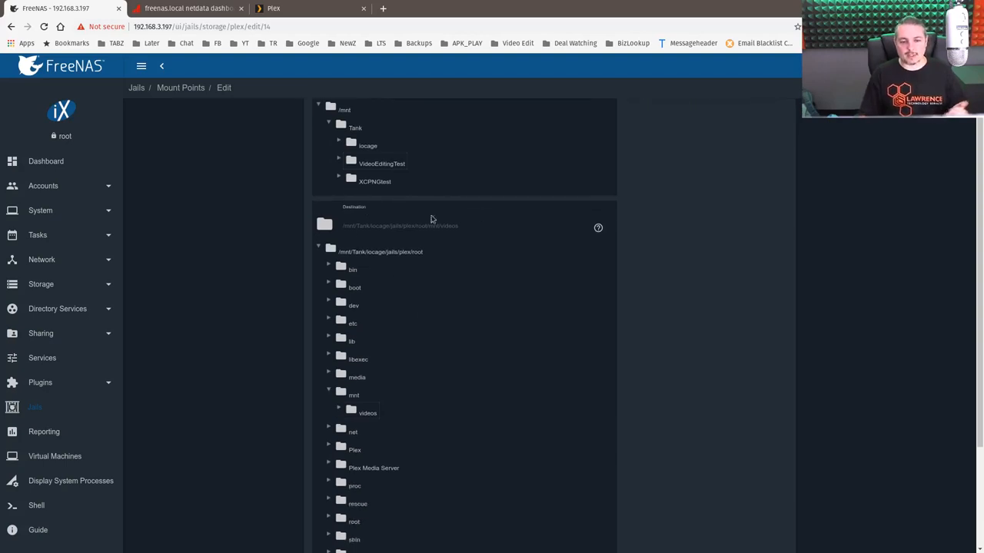
pyautogui.moveTo(436, 234)
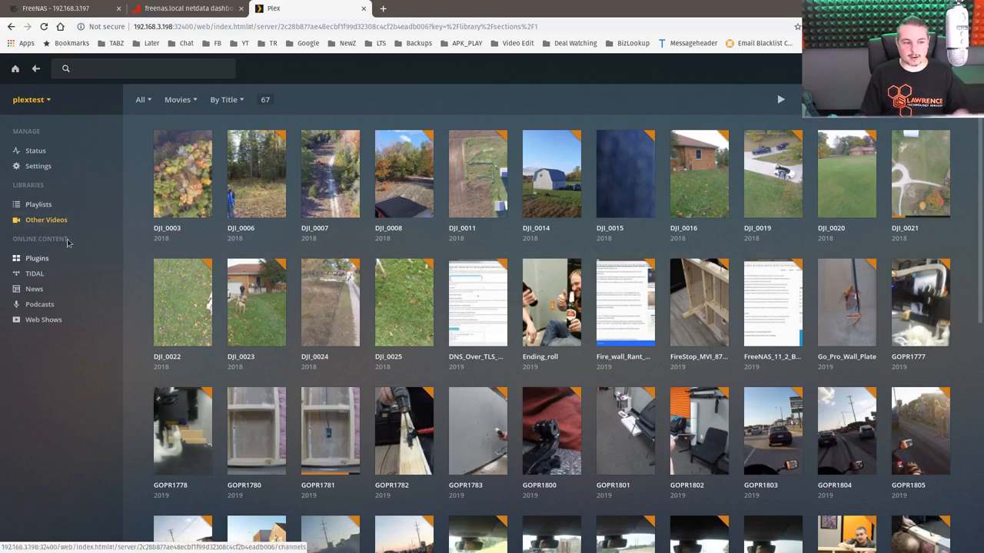
# Open the Edit settings for Plex Web's Other Videos library
pyautogui.click(108, 219)
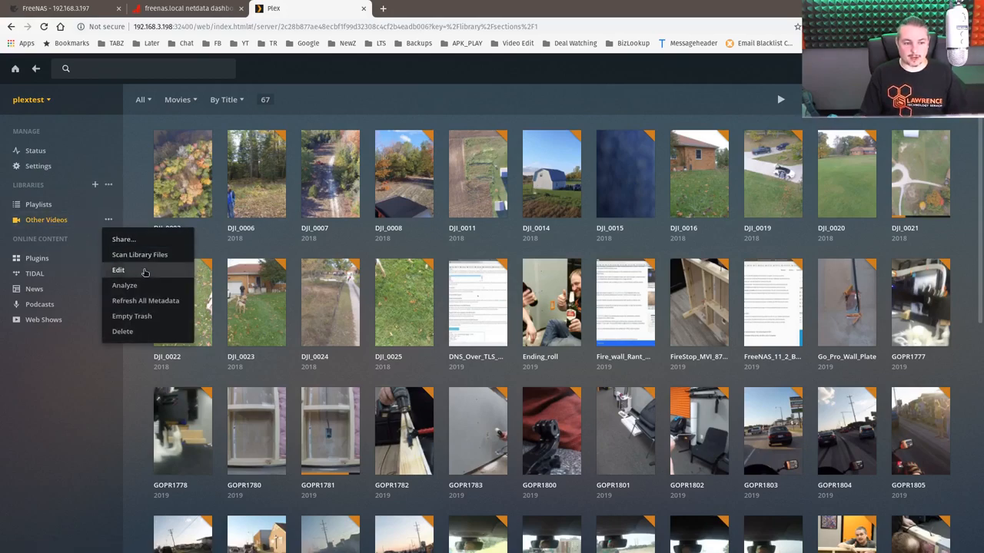
pyautogui.click(119, 270)
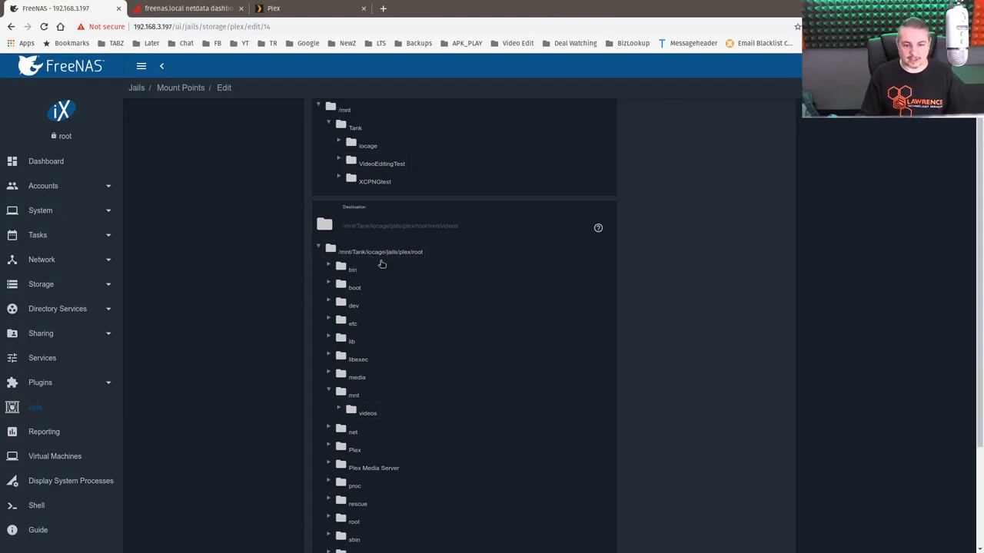
pyautogui.moveTo(390, 422)
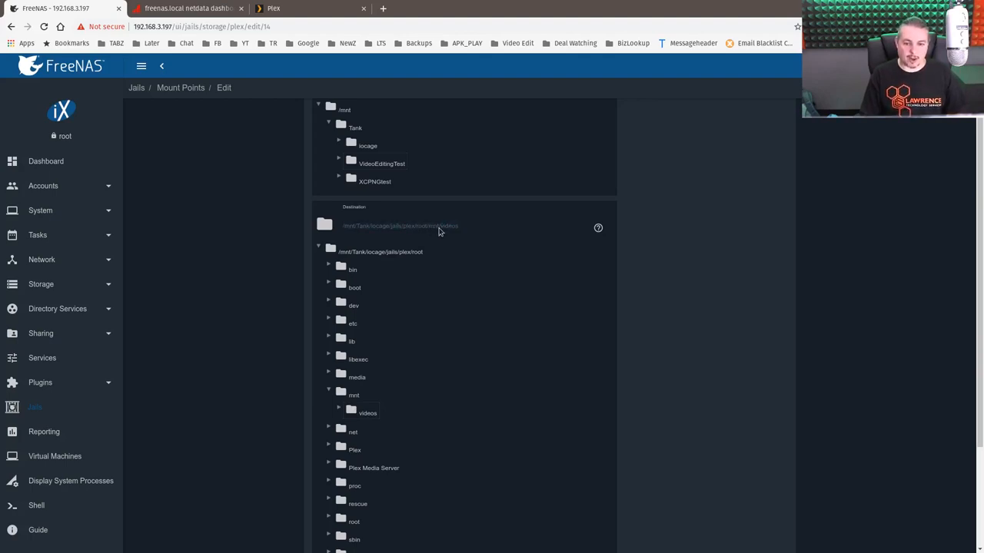
pyautogui.doubleClick(445, 226)
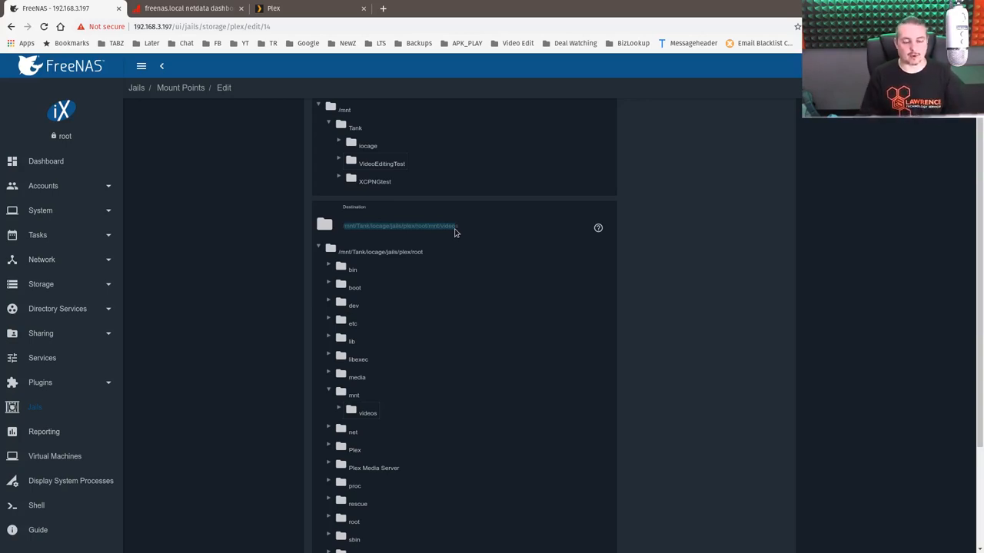
pyautogui.moveTo(421, 4)
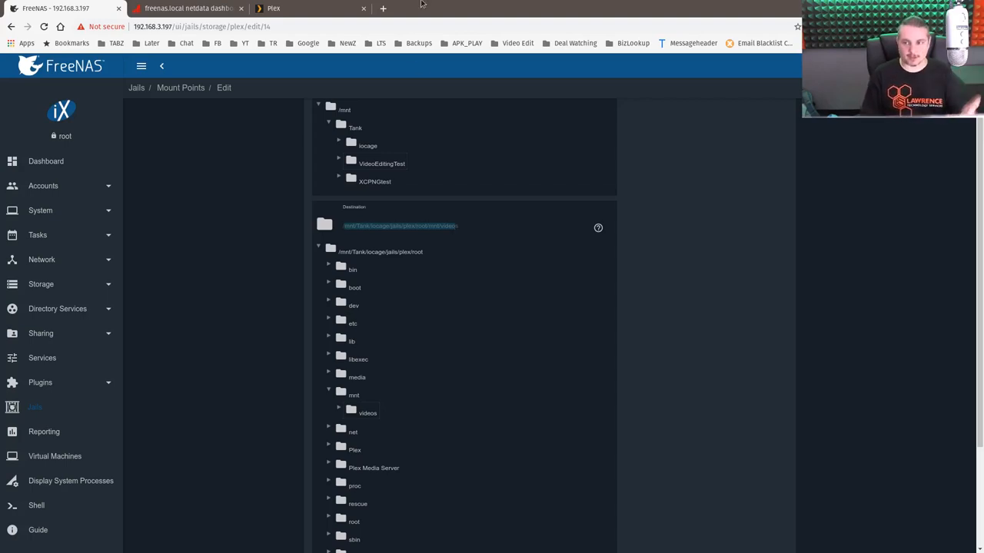
pyautogui.moveTo(188, 9)
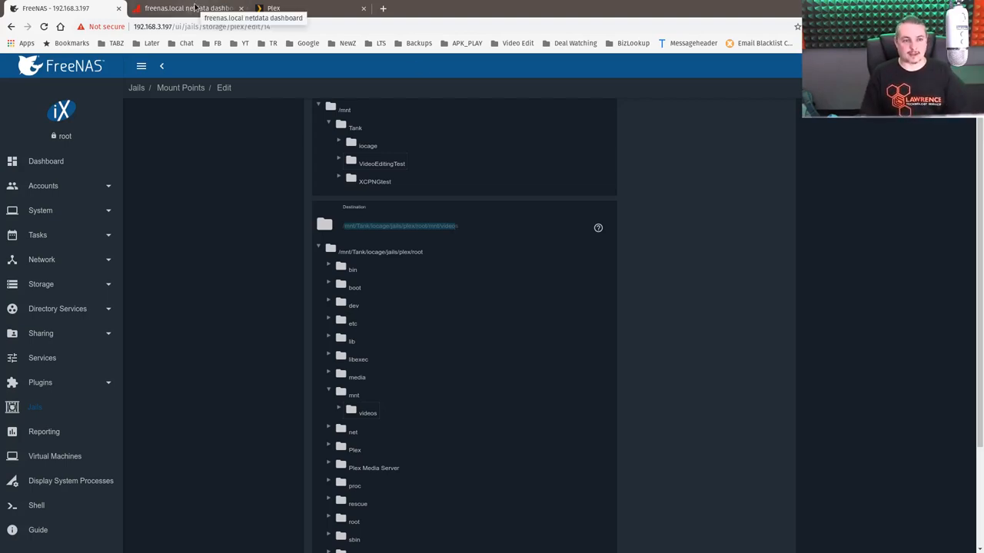
# Check Netdata's near-idle CPU overview for freenas.local, then return to Plex
pyautogui.click(188, 9)
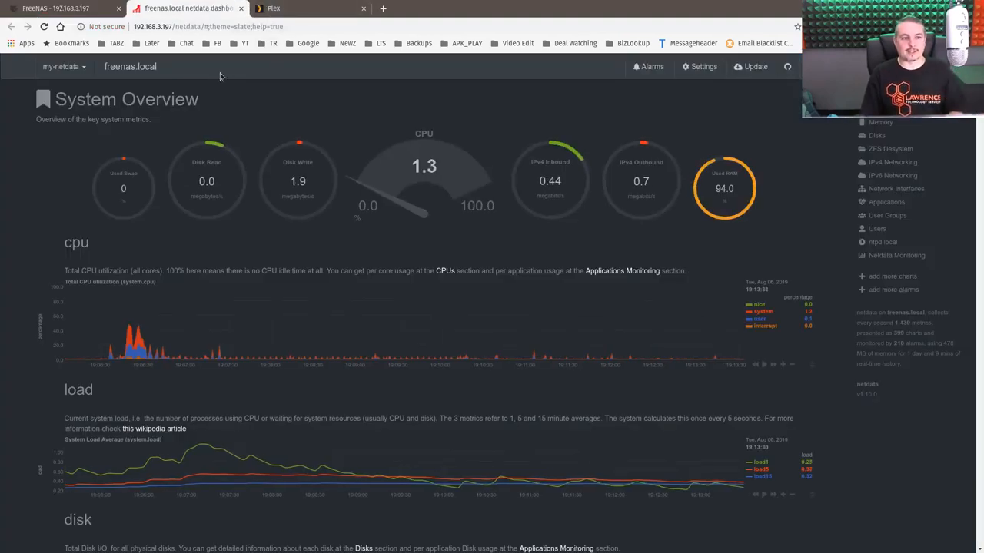
pyautogui.moveTo(211, 73)
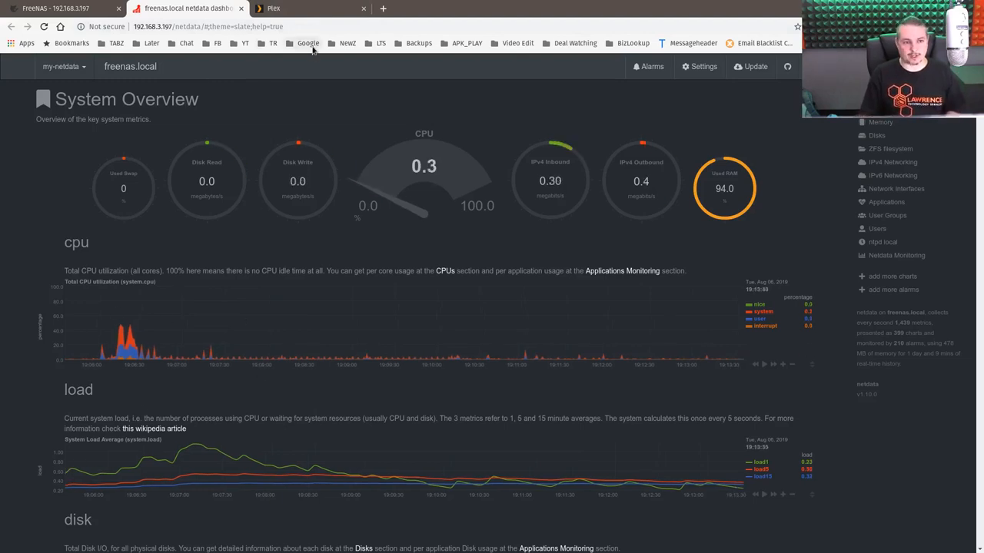
pyautogui.click(273, 9)
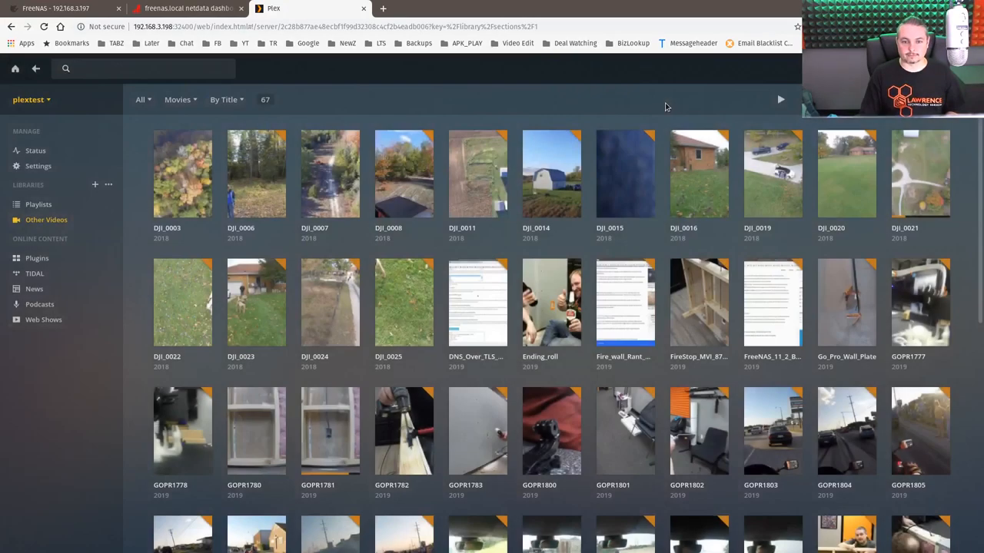
# Play MVI_8743 from the beginning at Original 1080p, checking Netdata CPU load
pyautogui.scroll(-3)
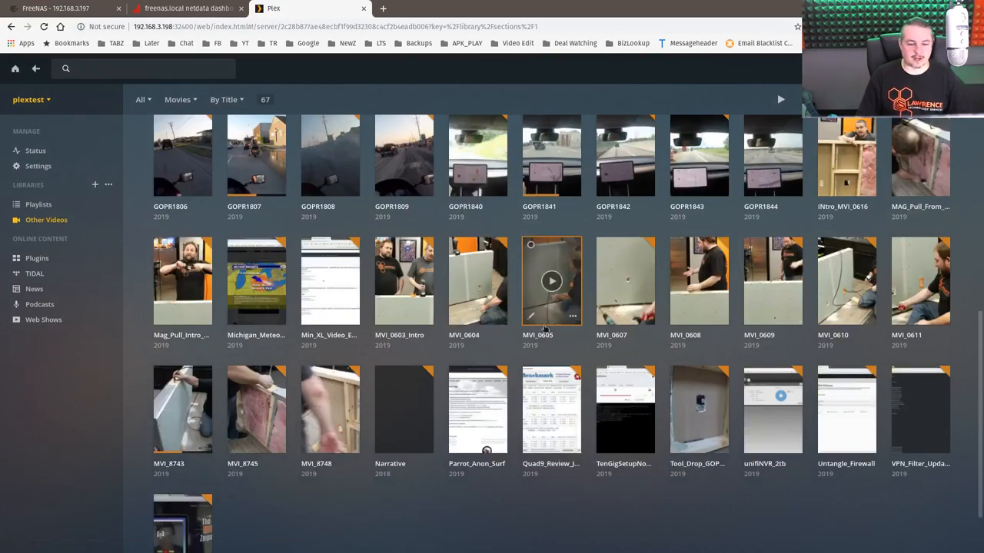
pyautogui.moveTo(183, 407)
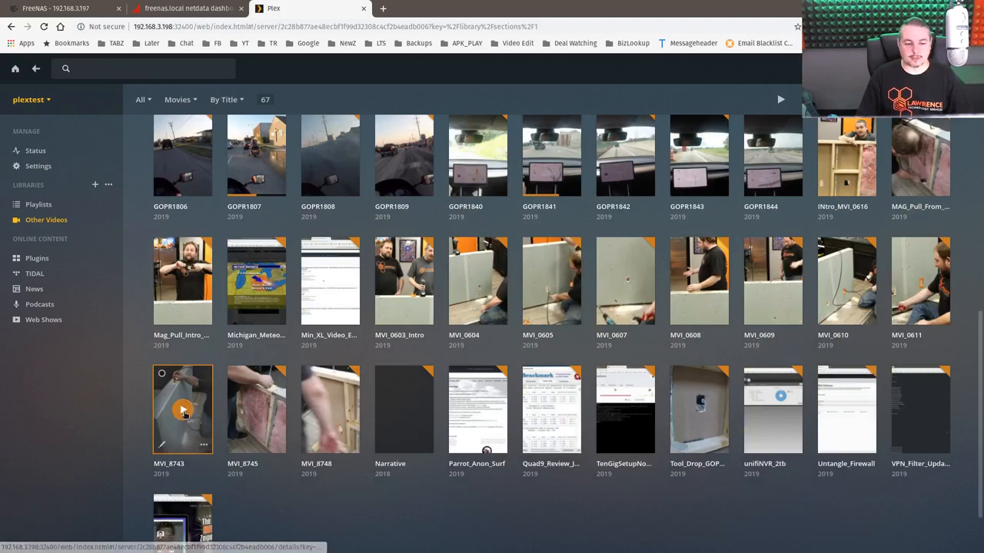
pyautogui.click(183, 409)
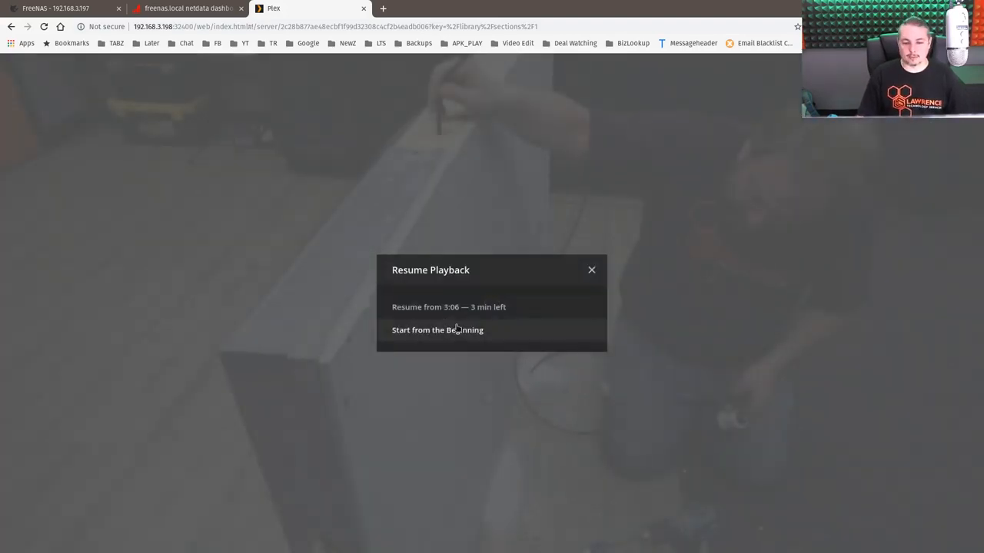
pyautogui.click(438, 330)
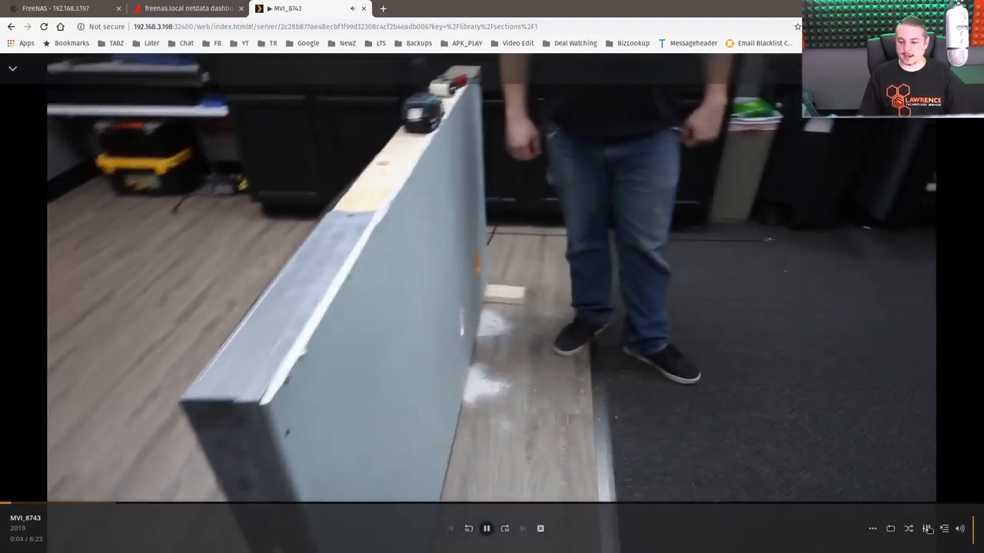
pyautogui.click(926, 528)
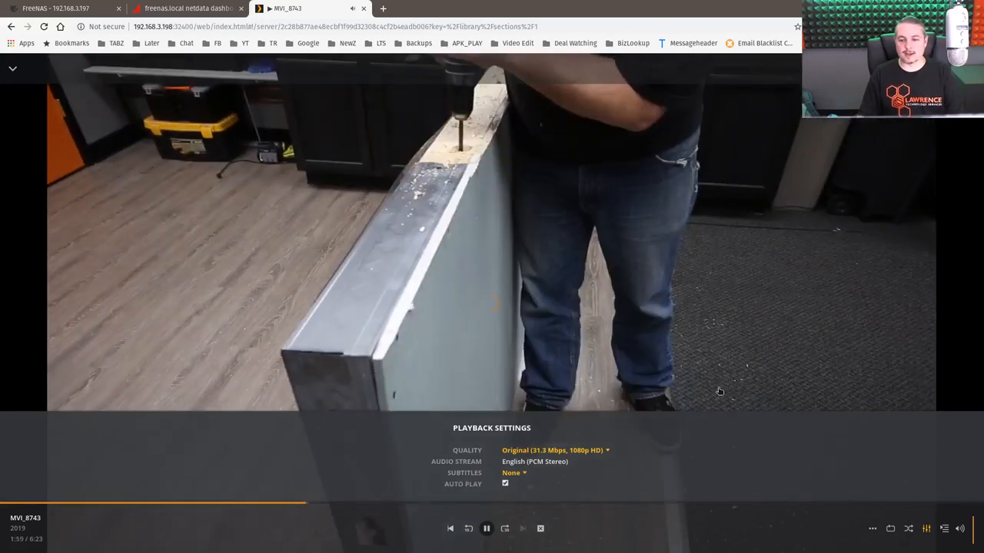
pyautogui.click(188, 8)
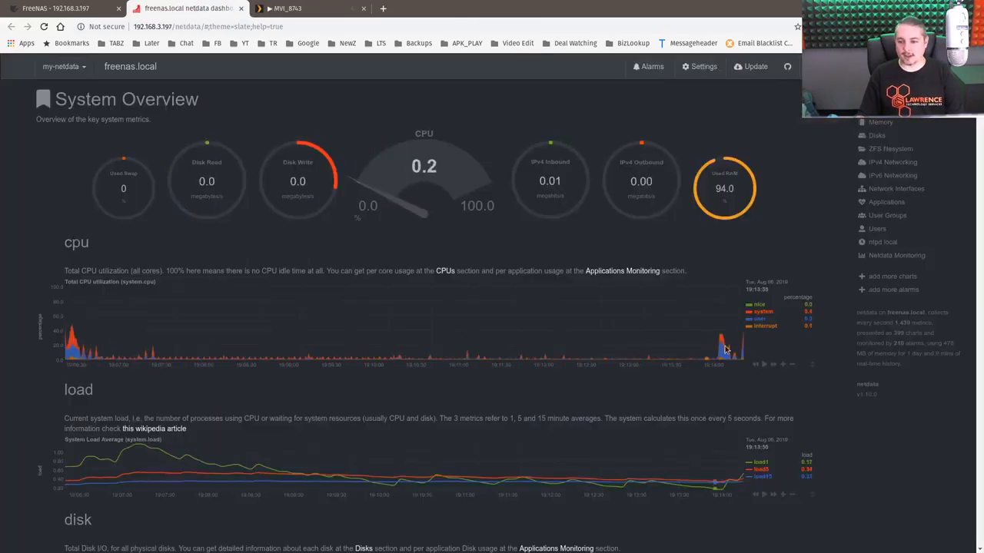
pyautogui.click(286, 9)
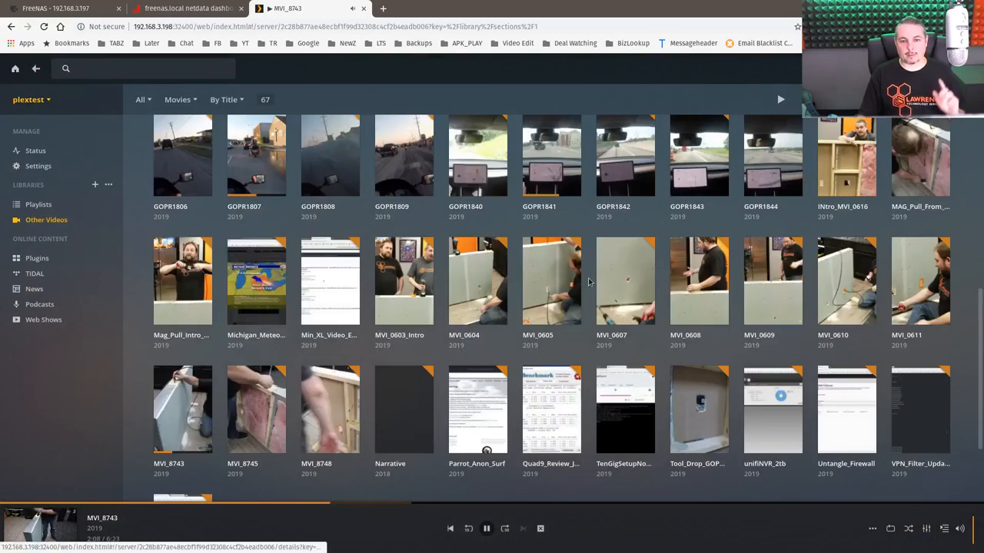
# Pause MVI_8743, play GOPR1809 at Original 1080p, and check Netdata CPU load
pyautogui.click(486, 528)
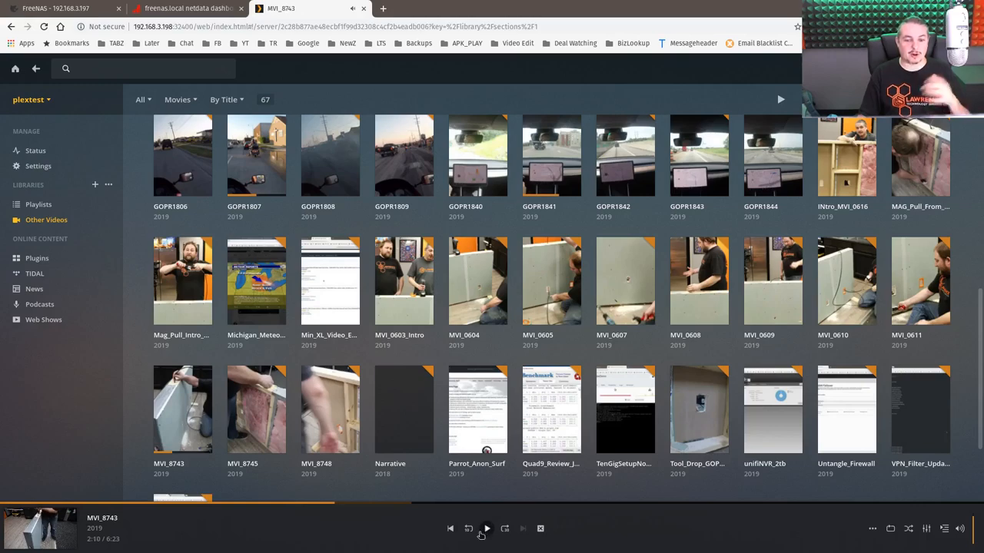
pyautogui.click(403, 152)
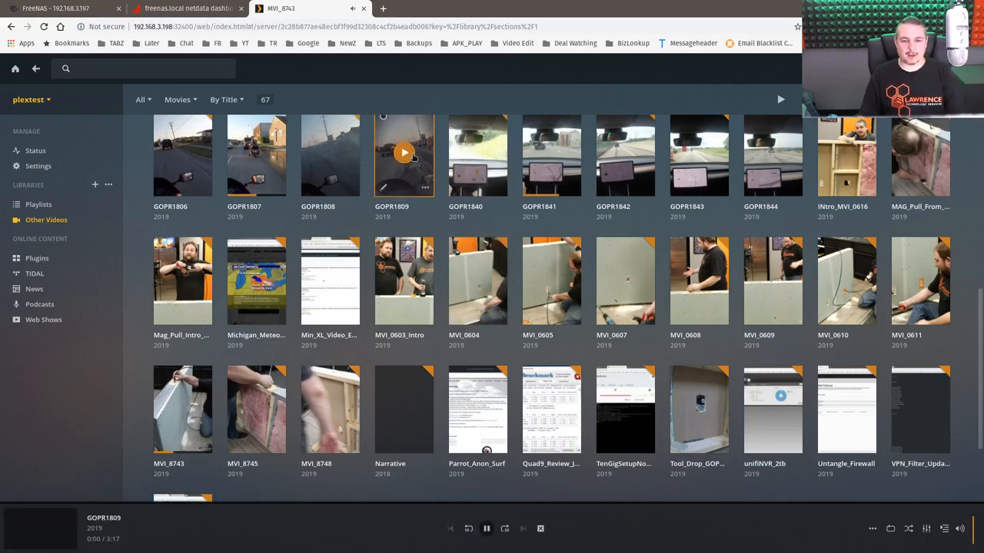
pyautogui.click(404, 152)
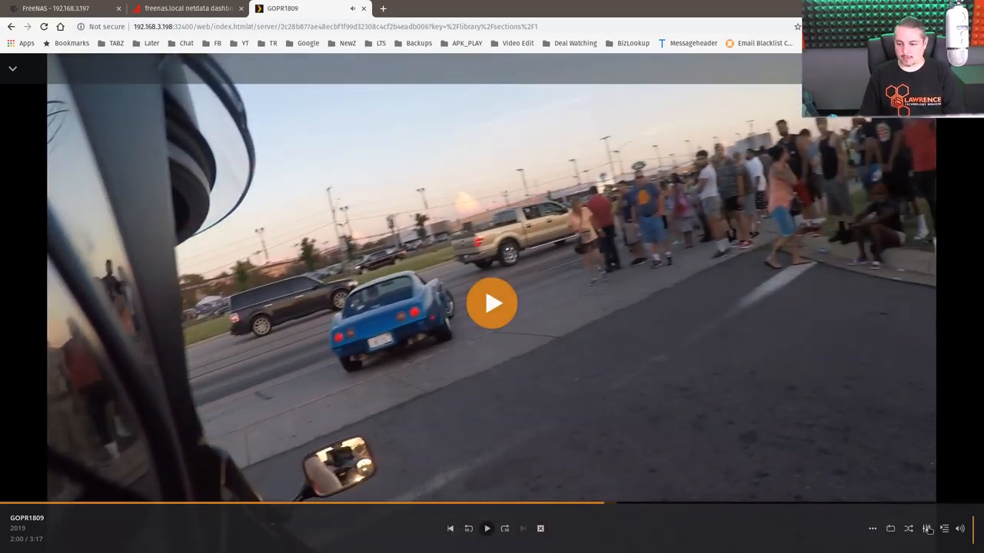
pyautogui.click(926, 528)
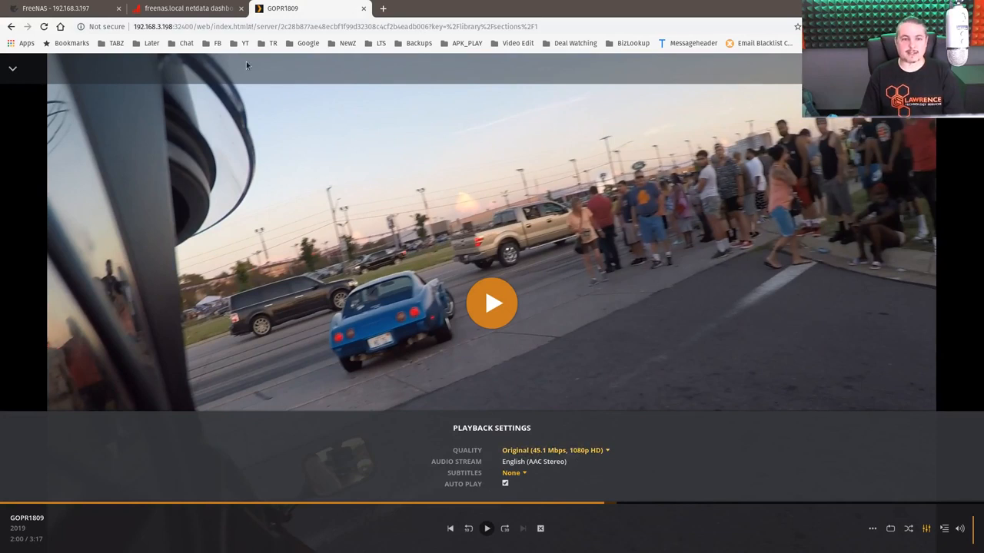
pyautogui.click(188, 9)
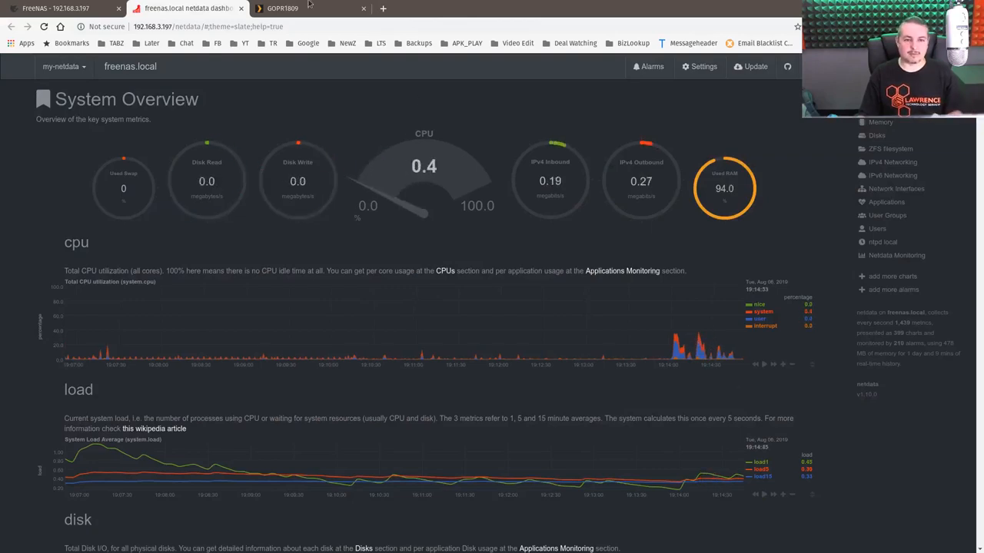
pyautogui.click(292, 8)
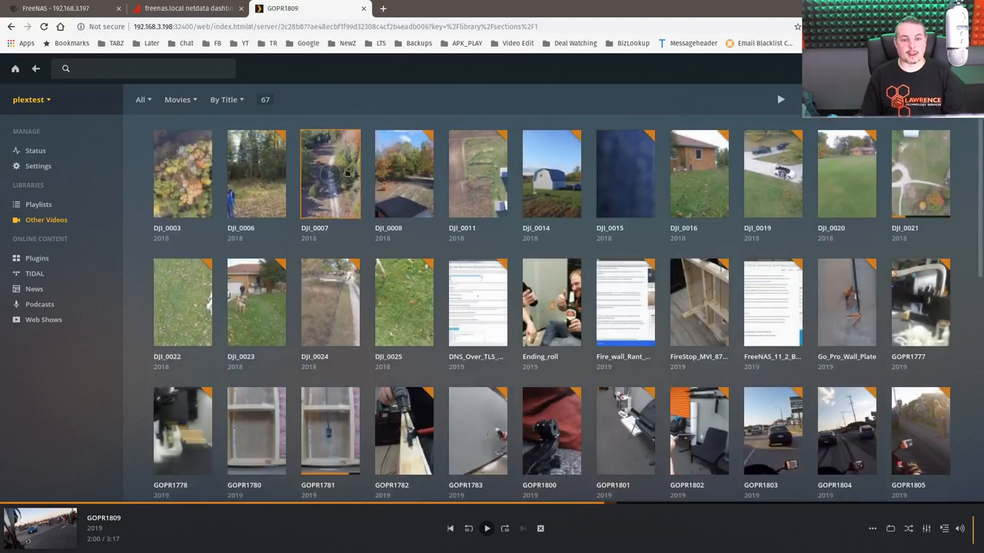
# Play DJI_0008 full-screen at Original 4K, resuming after checking Netdata CPU load
pyautogui.click(404, 173)
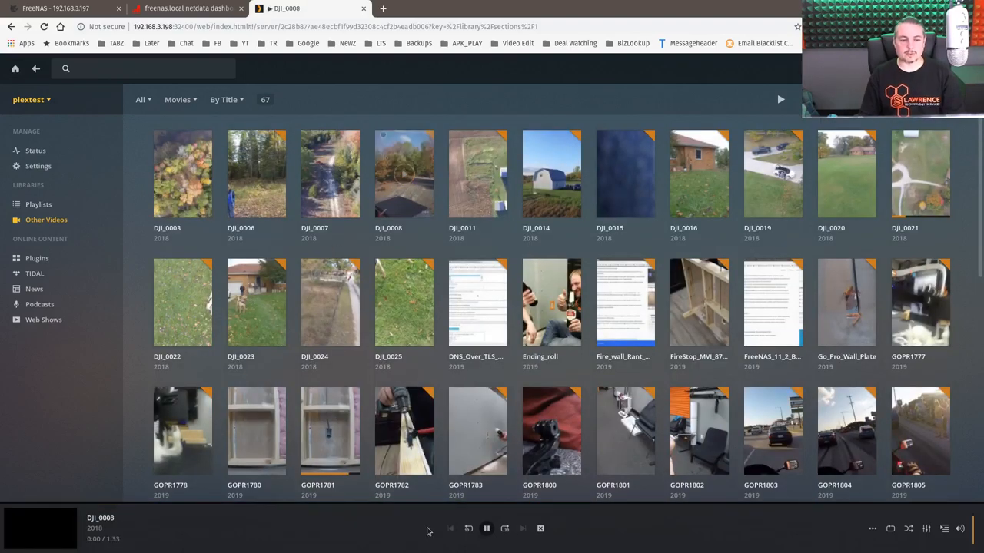
pyautogui.click(404, 173)
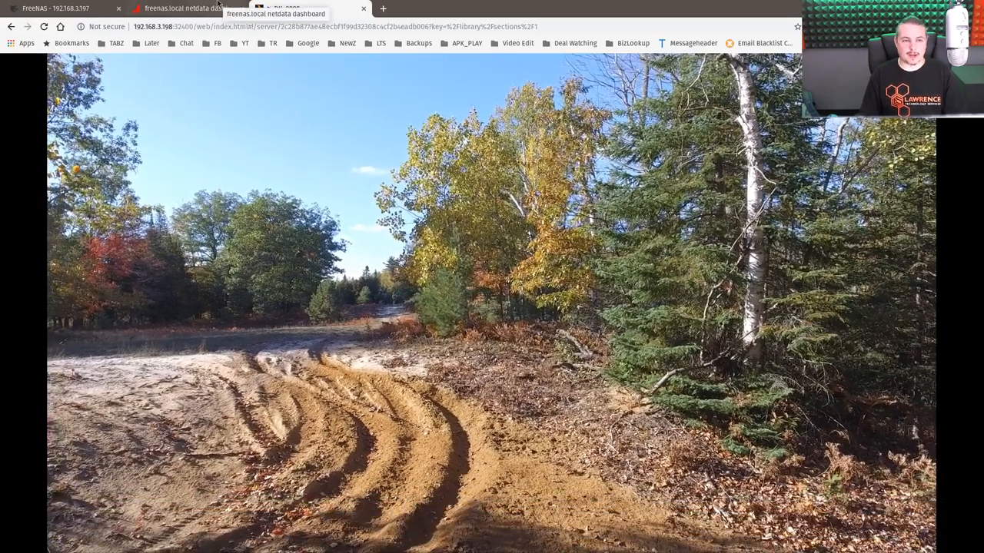
pyautogui.click(184, 9)
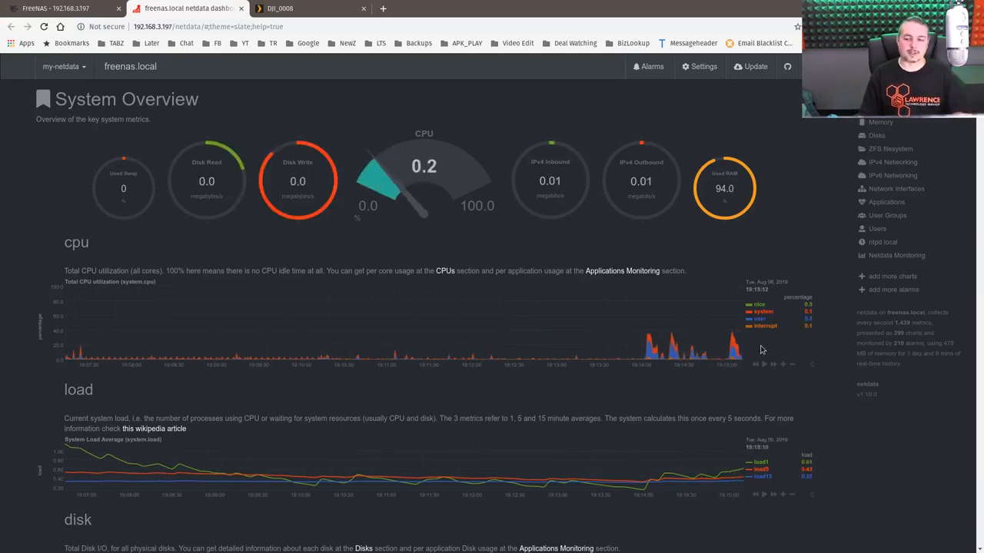
pyautogui.click(308, 9)
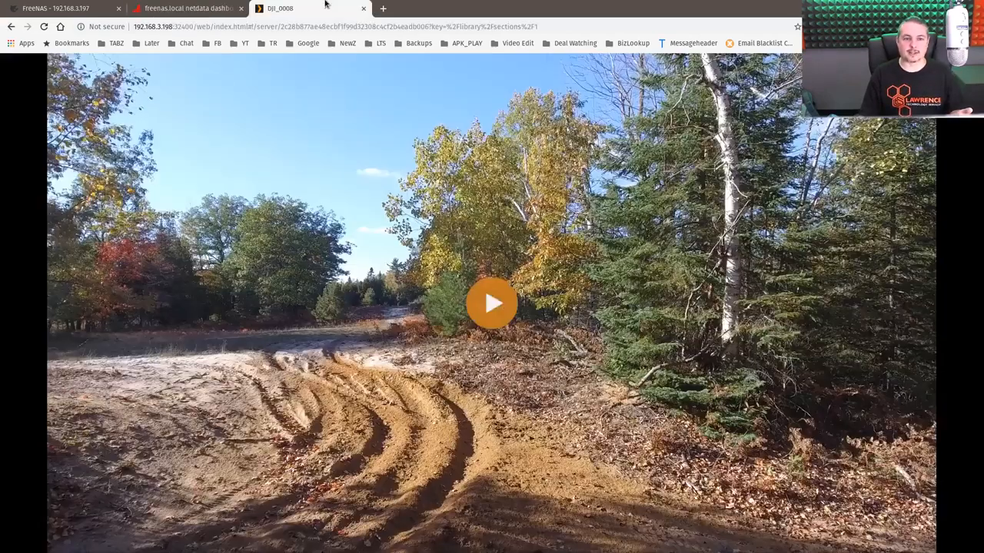
pyautogui.click(491, 303)
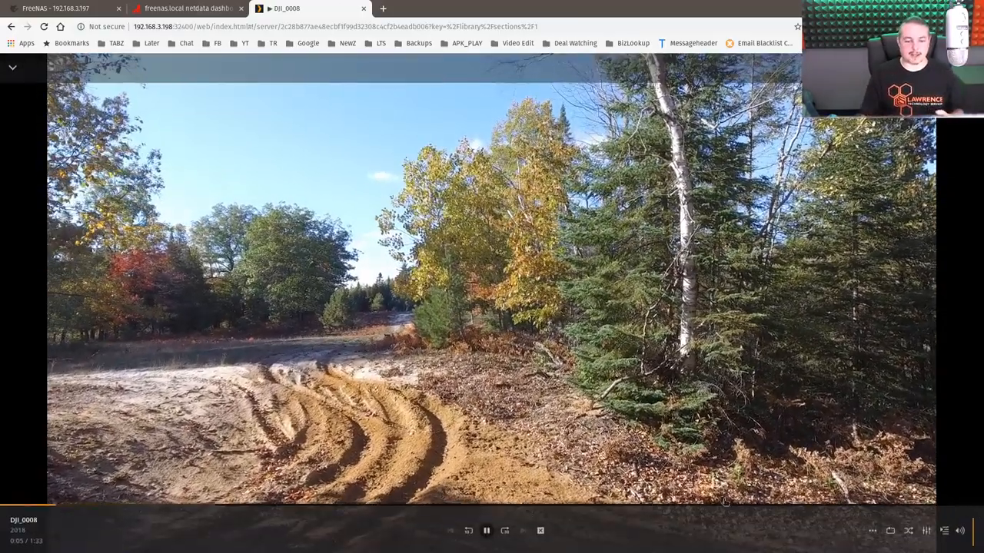
pyautogui.click(926, 528)
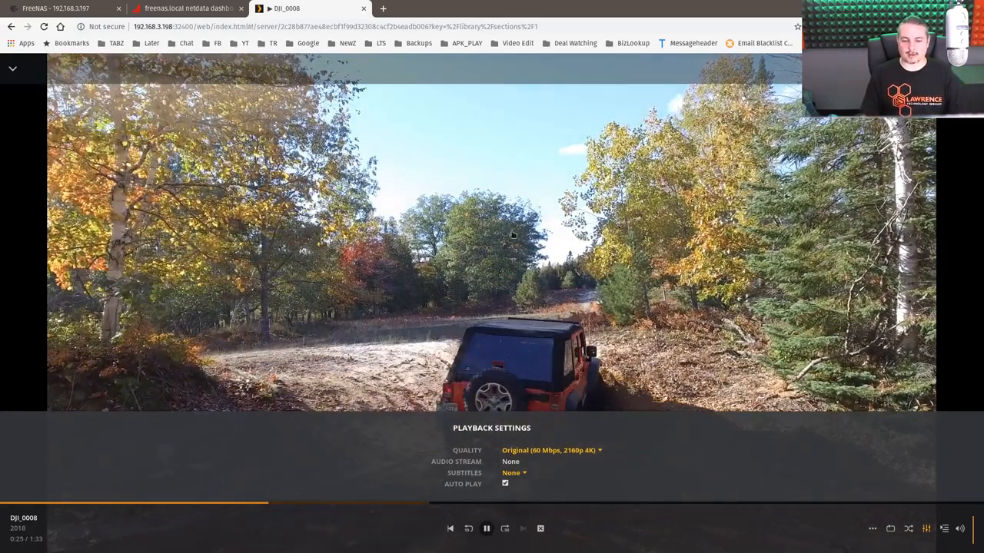
# Pause DJI_0008 and change its quality from 60 Mbps 4K to Convert 8 Mbps 1080p HD
pyautogui.click(486, 528)
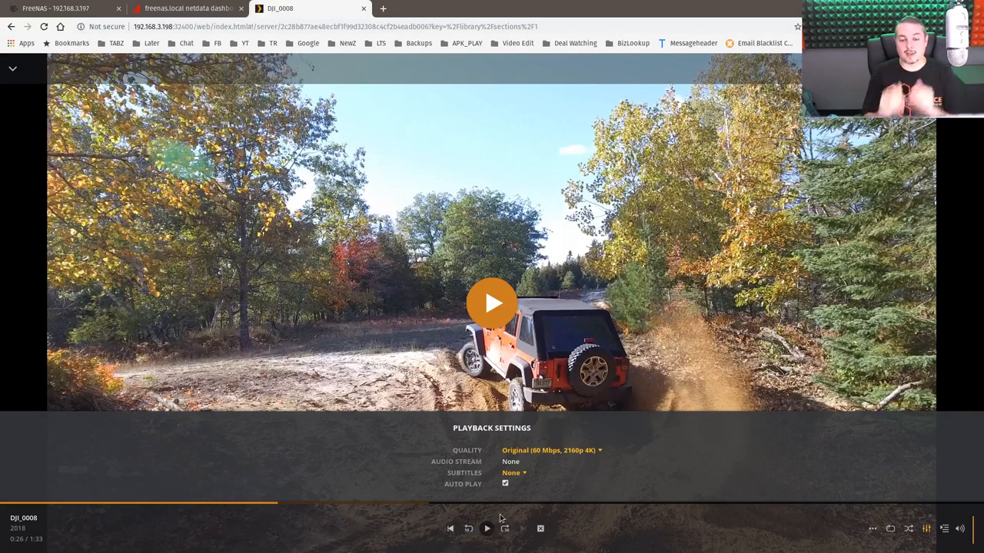
pyautogui.click(549, 449)
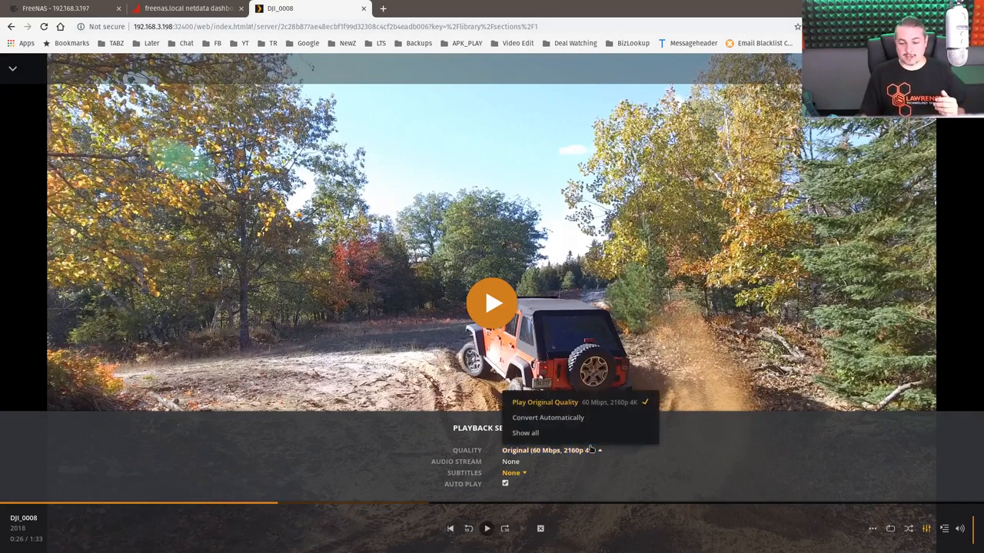
pyautogui.click(525, 432)
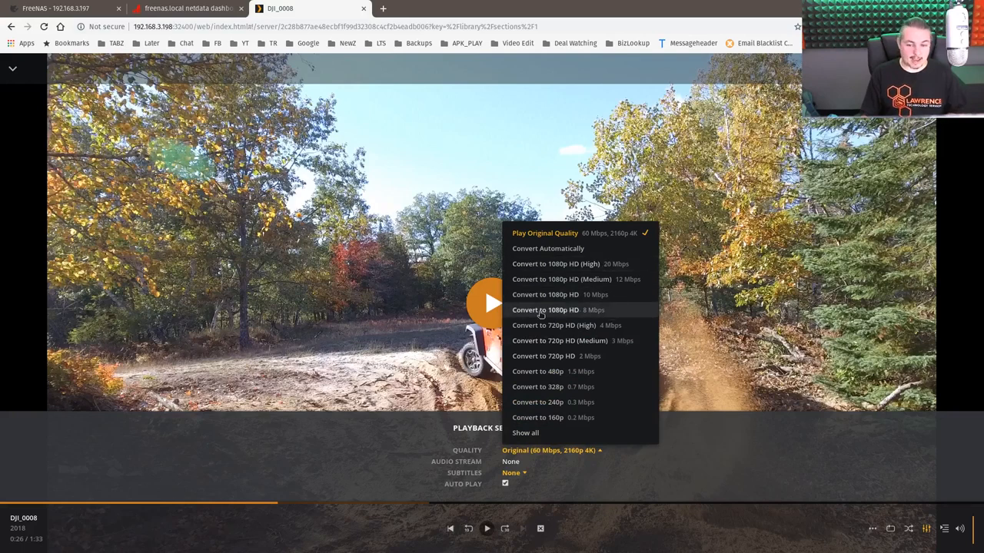
pyautogui.click(545, 310)
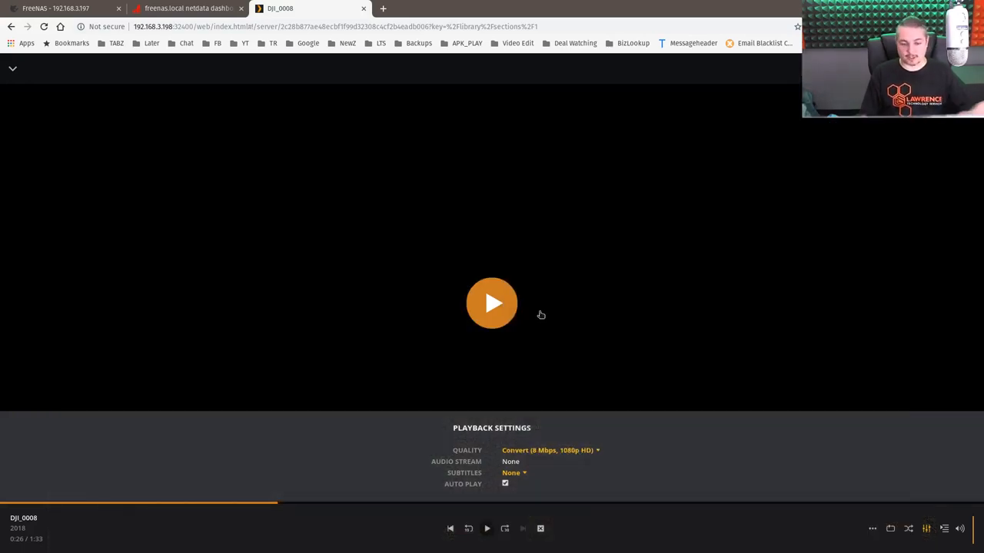
pyautogui.moveTo(547, 470)
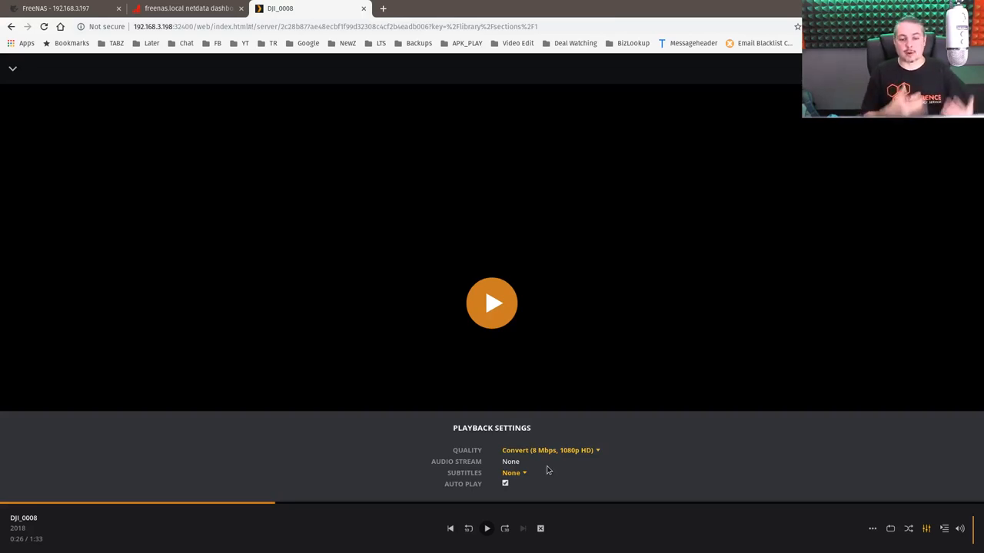
# Resume DJI_0008 at 8 Mbps 1080p and bring up the Netdata dashboard showing CPU load
pyautogui.click(275, 503)
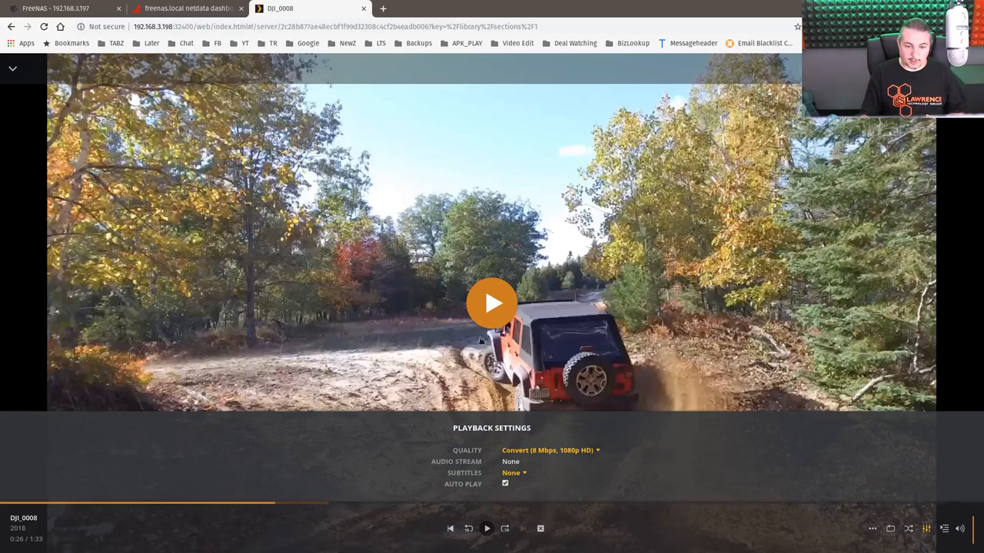
pyautogui.click(492, 303)
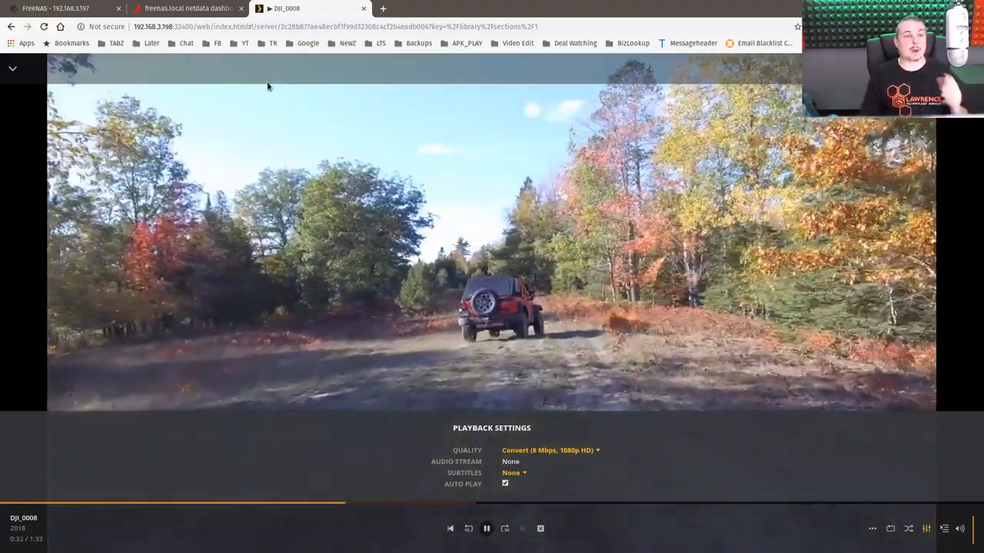
pyautogui.click(188, 9)
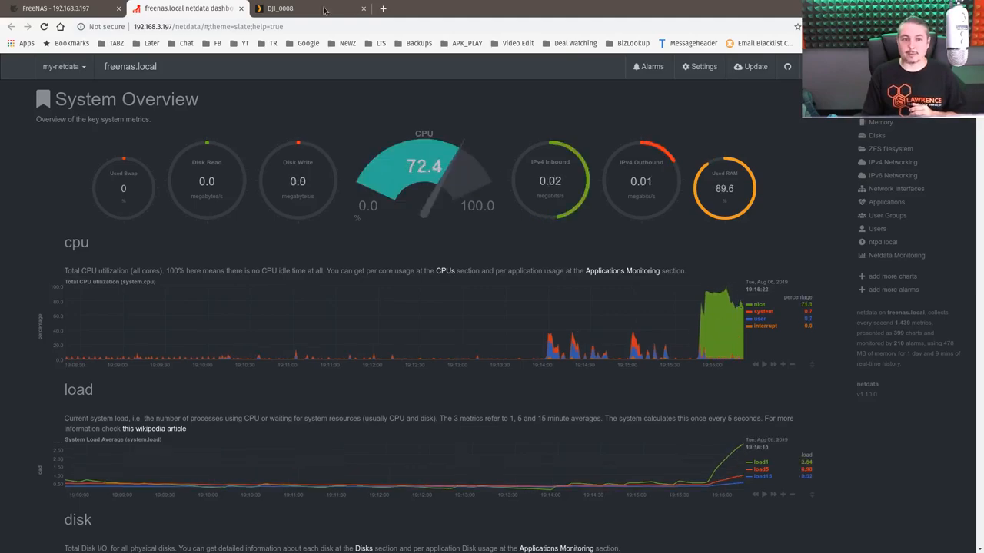
# Open Netdata's dashboard Settings and set chart refresh to Always
pyautogui.click(280, 9)
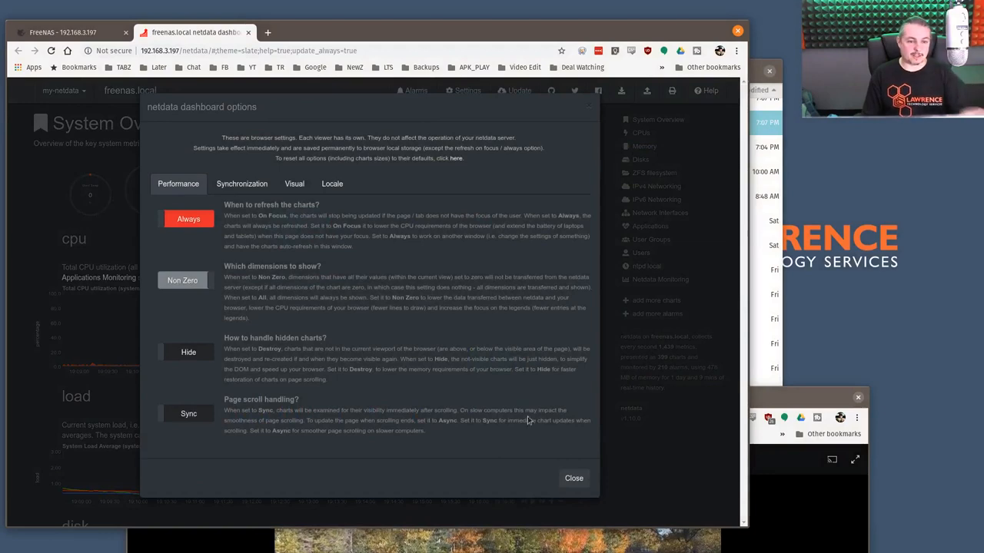
# Close the Netdata dashboard options dialog
pyautogui.click(573, 478)
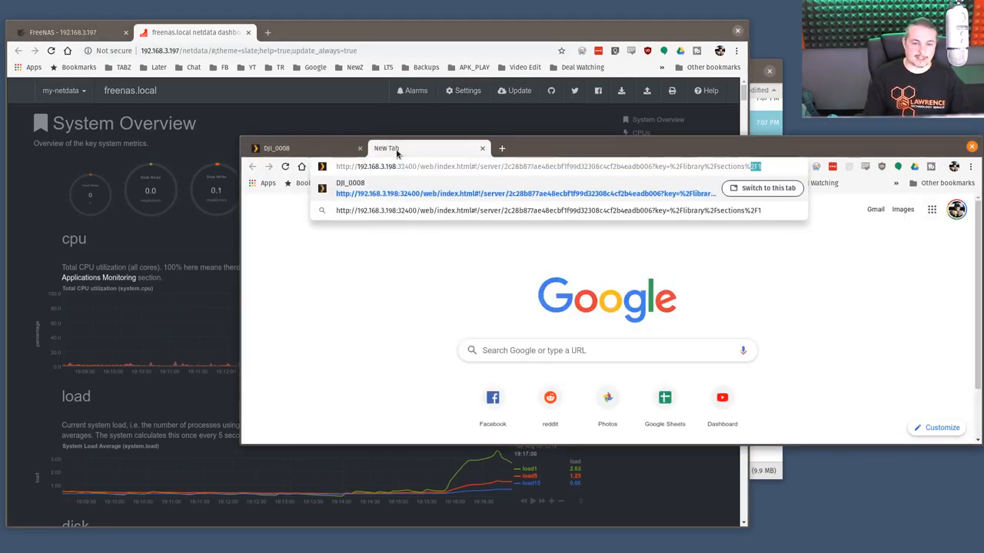
# Load the Plex DJI_0008 library URL in the new browser window
pyautogui.click(525, 193)
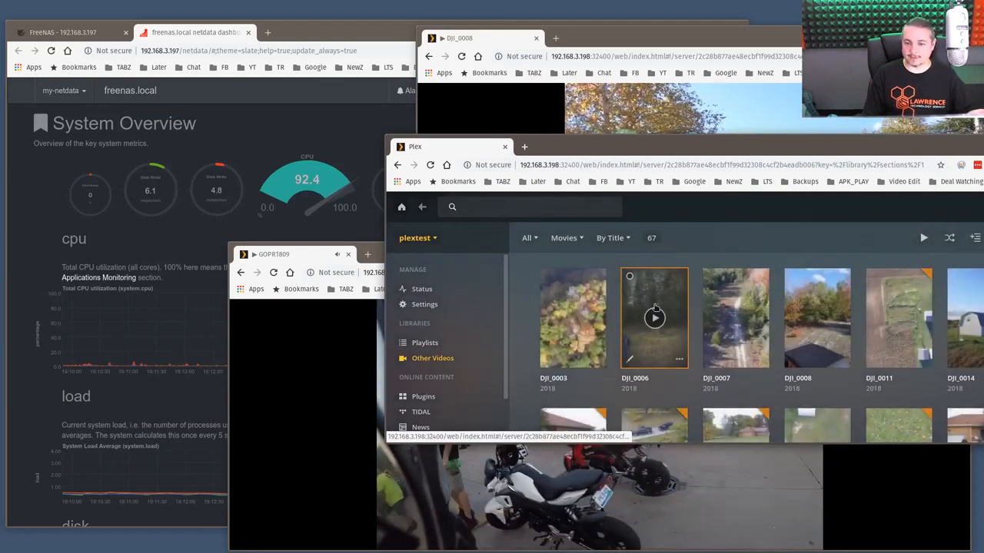
# Play Ending_roll from the Other Videos grid and move its player window aside
pyautogui.scroll(-3)
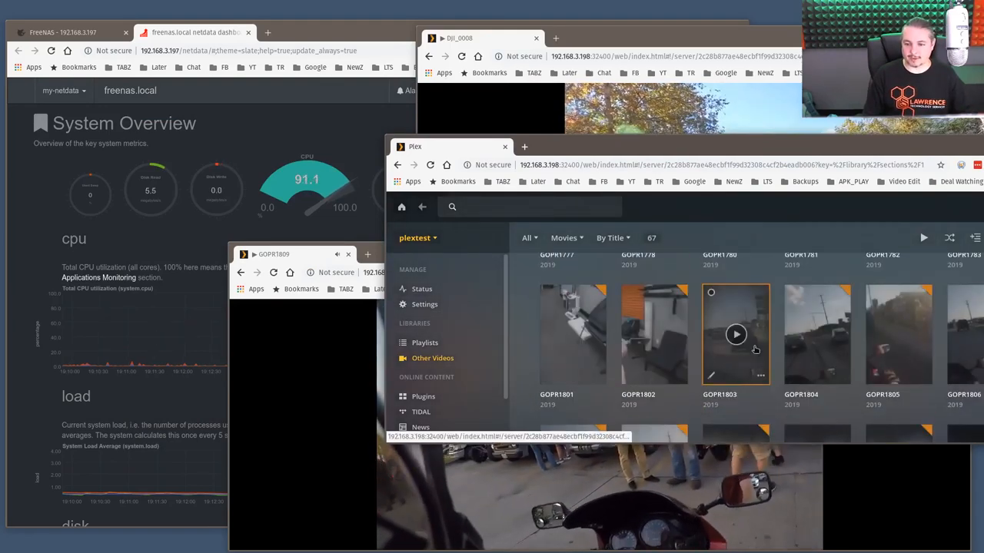
pyautogui.scroll(-3)
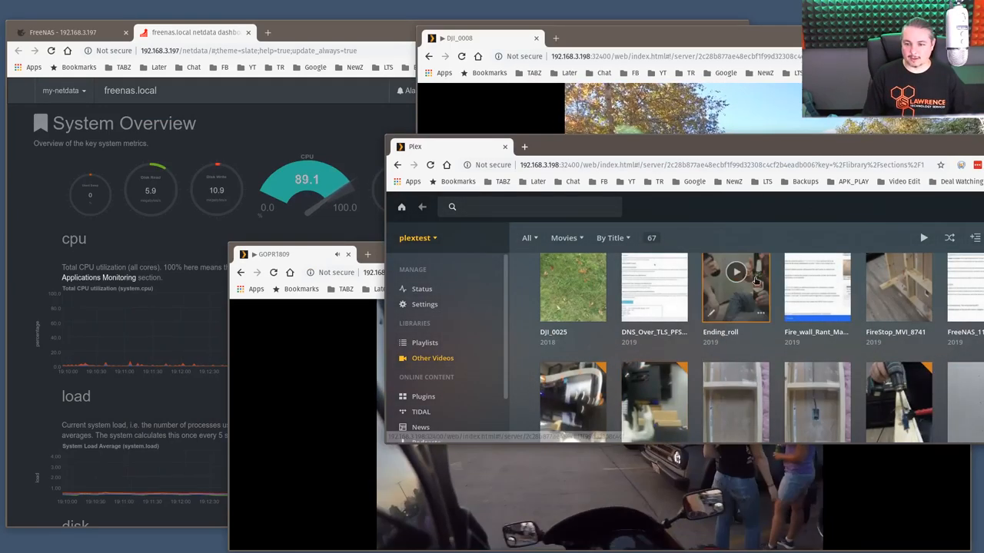
pyautogui.click(735, 287)
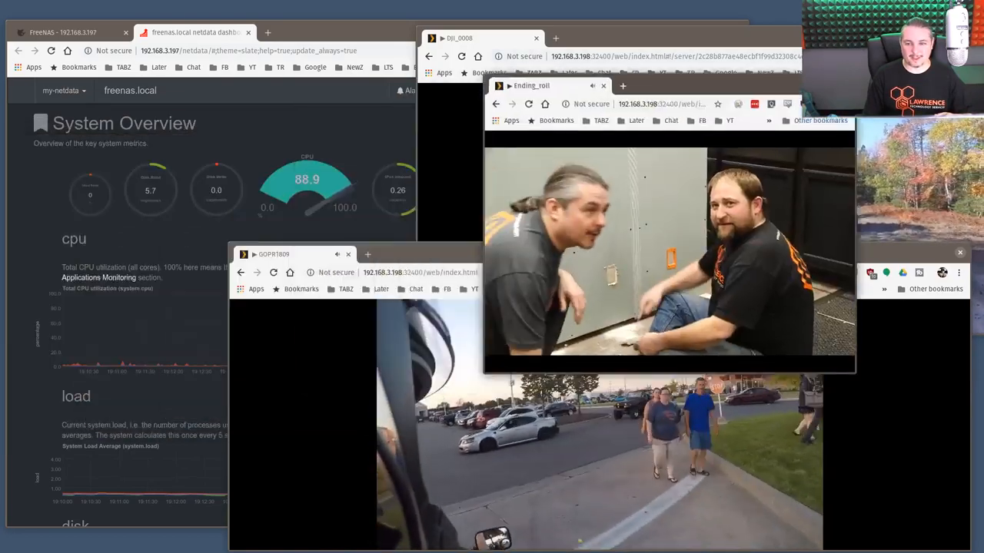
pyautogui.moveTo(530, 86); pyautogui.dragTo(673, 294)
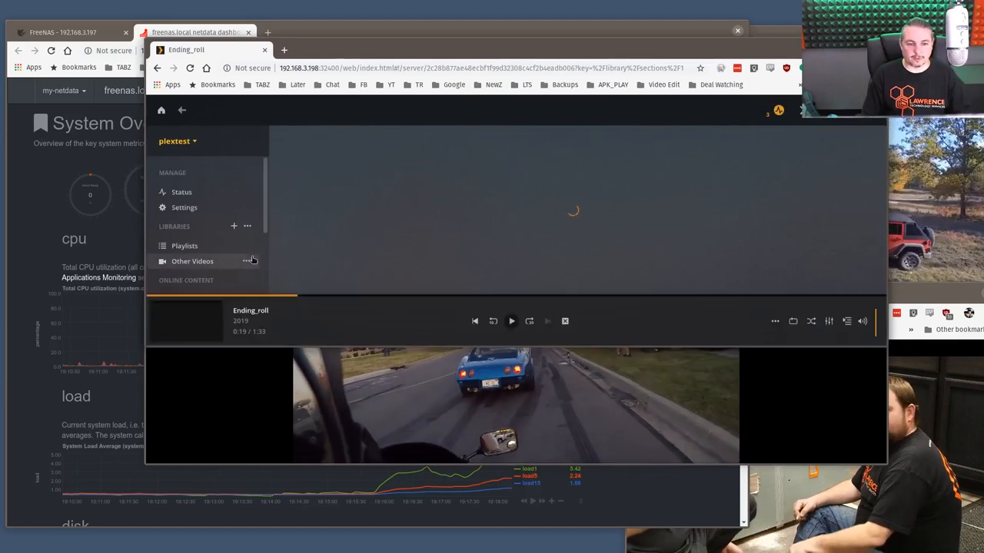
# Play the GOPR1782 clip from the Other Videos library
pyautogui.click(192, 261)
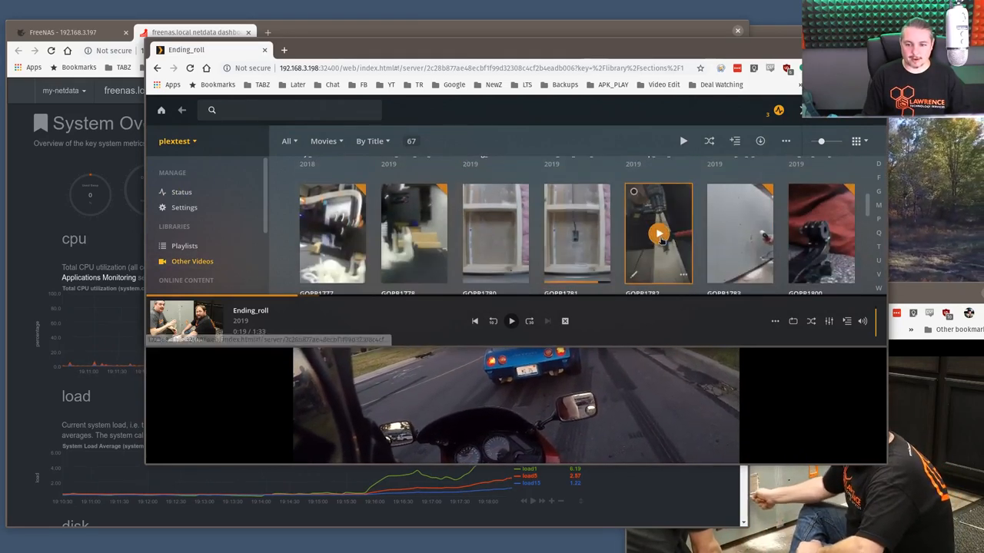
pyautogui.click(657, 233)
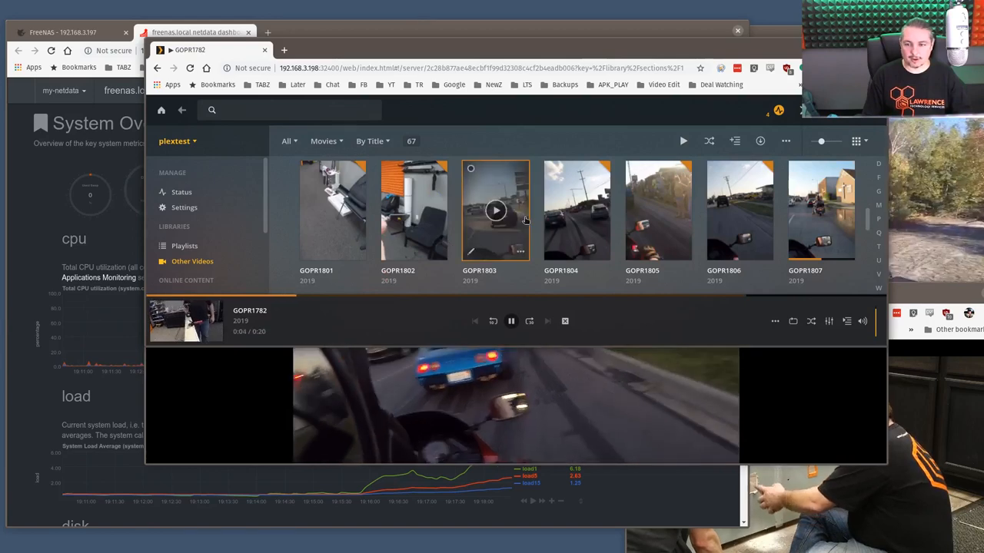
pyautogui.scroll(-3)
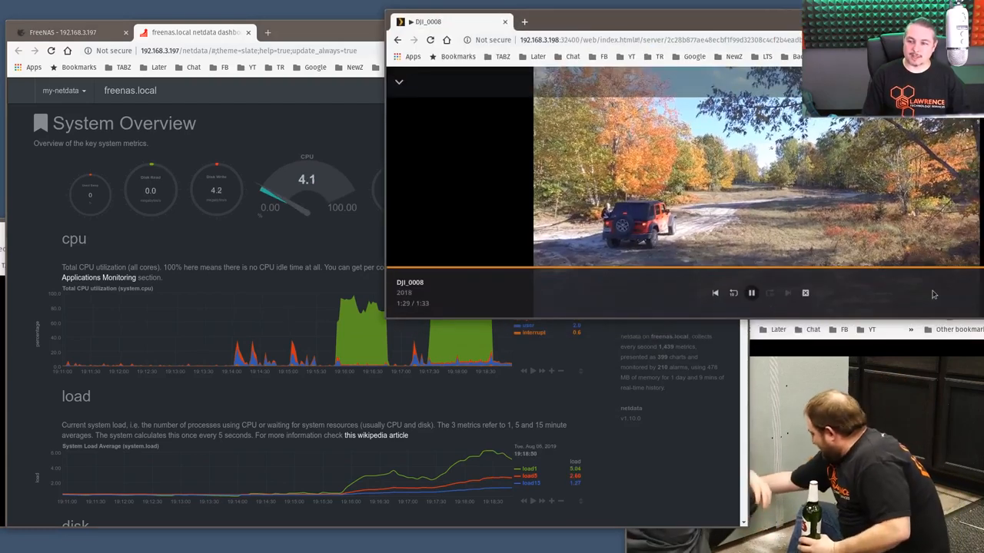
# Bring forward the FreeNAS window showing the plex jail's Mount Points edit page
pyautogui.click(192, 32)
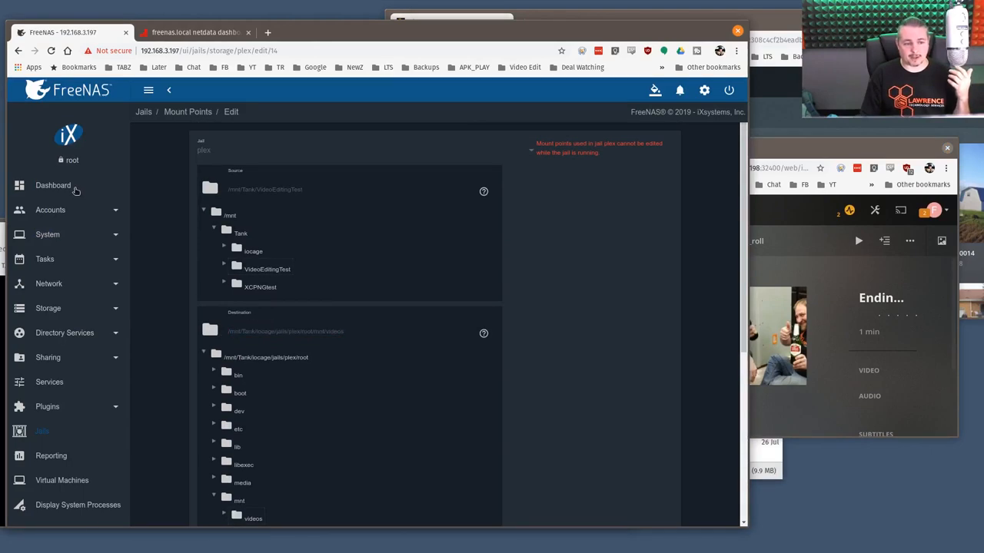
# Show the FreeNAS Dashboard with CPU at 103.34%, Tank pool health and memory usage
pyautogui.click(52, 186)
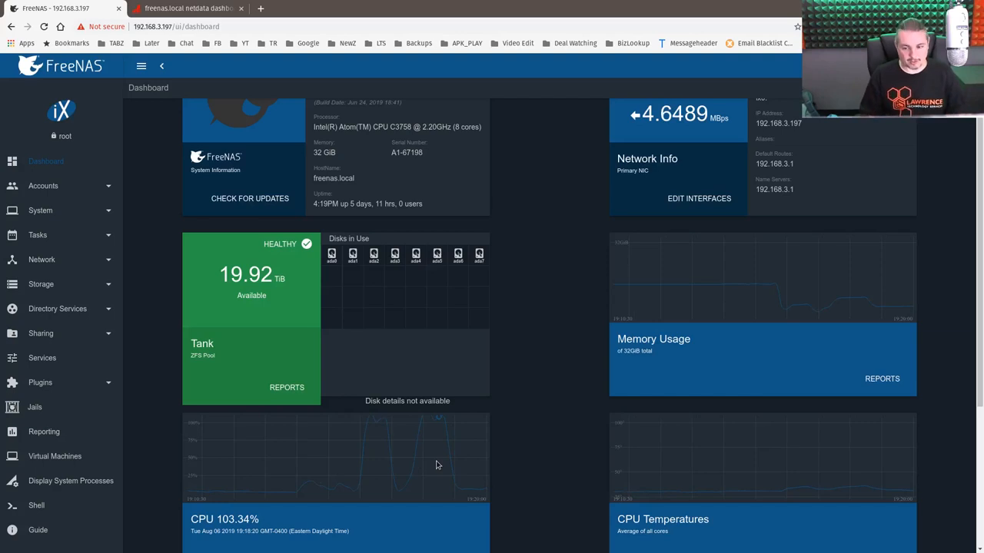
# Scroll through the CPU usage, CPU load and per-core temperature report graphs
pyautogui.scroll(-3)
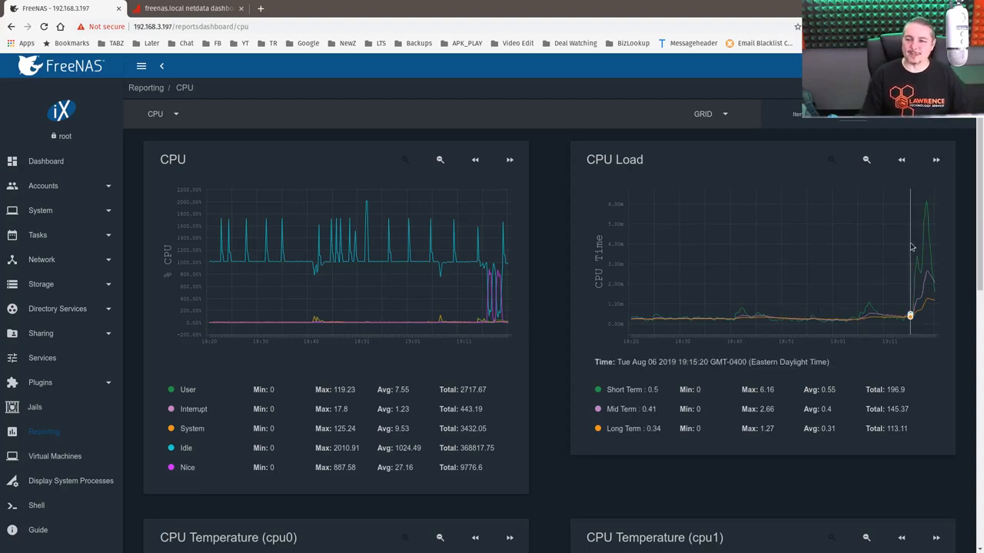
pyautogui.scroll(-3)
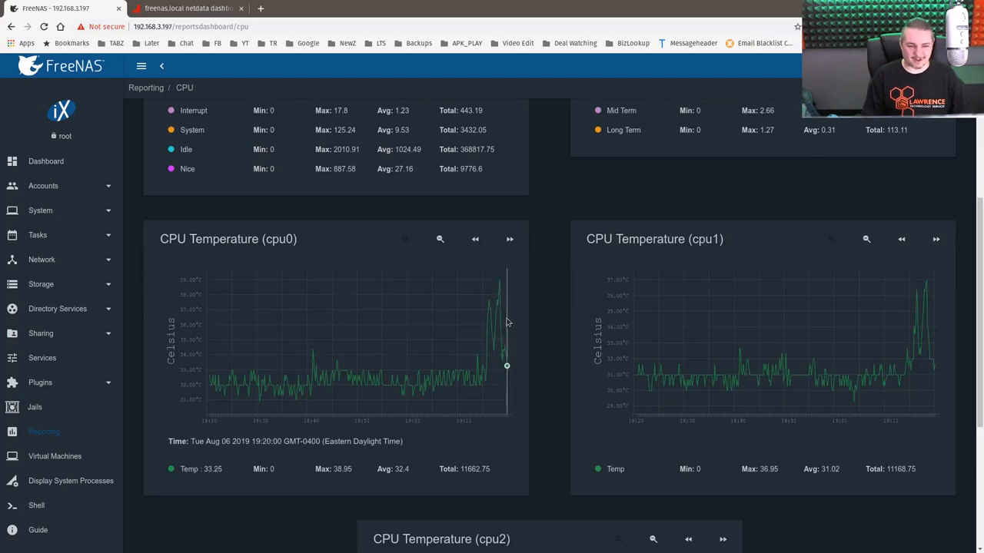
pyautogui.moveTo(448, 371)
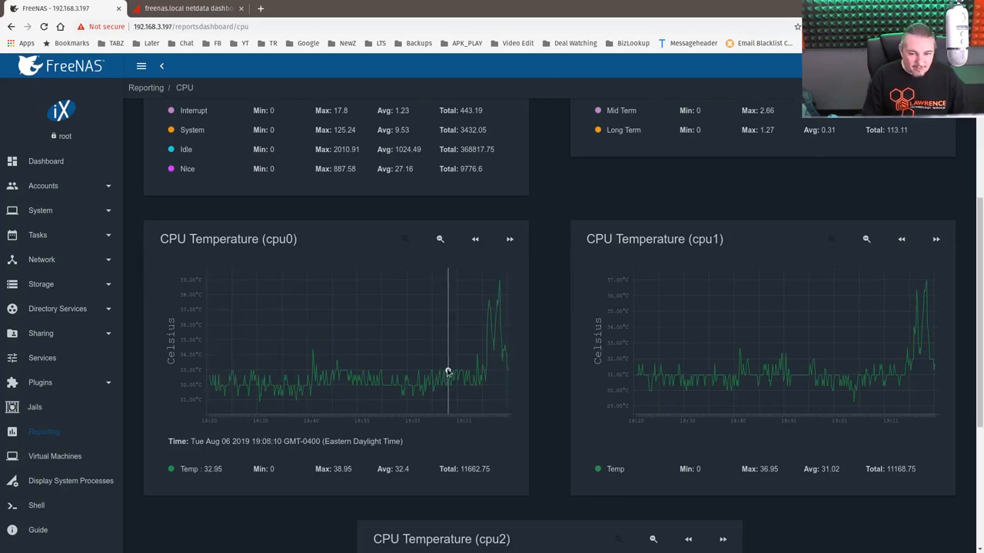
pyautogui.moveTo(479, 365)
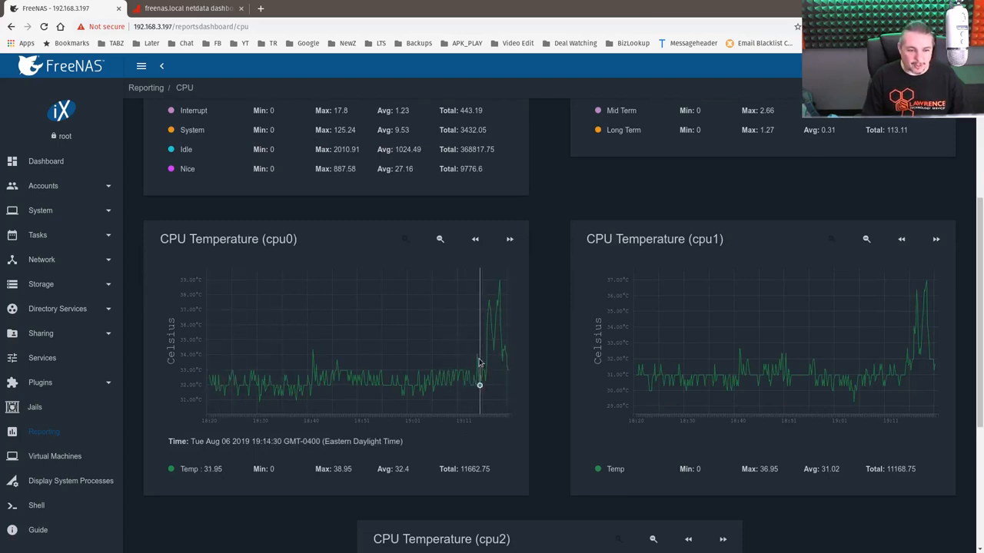
pyautogui.moveTo(932, 309)
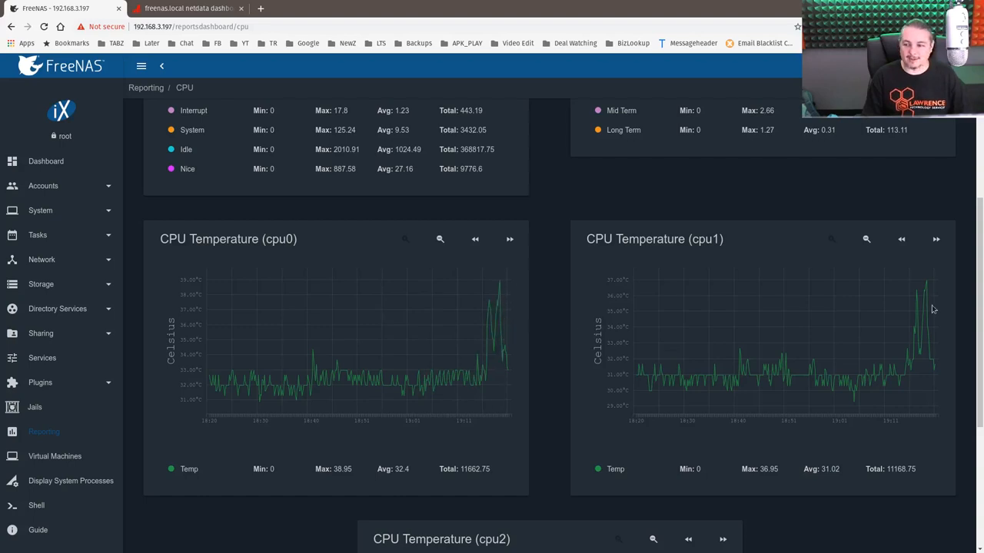
pyautogui.moveTo(372, 377)
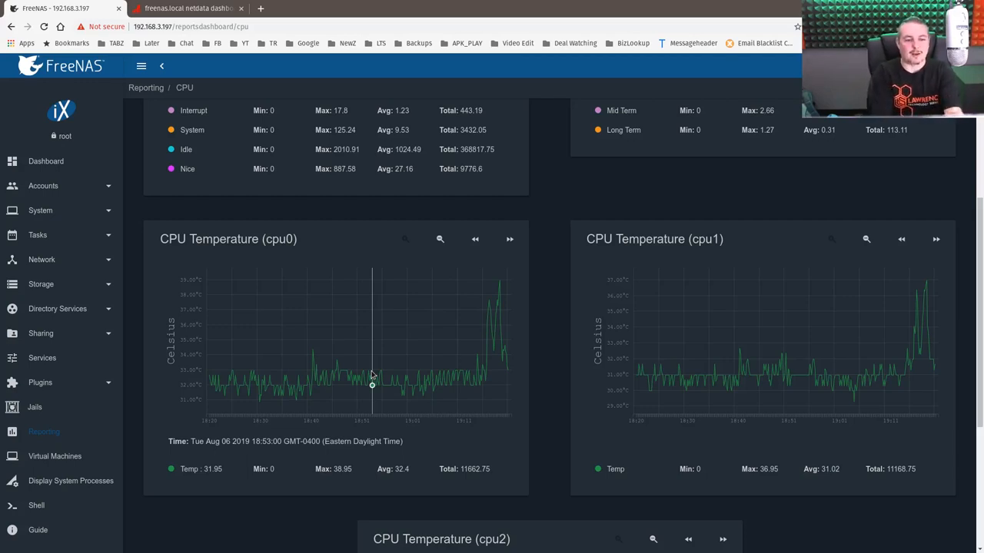
pyautogui.scroll(-3)
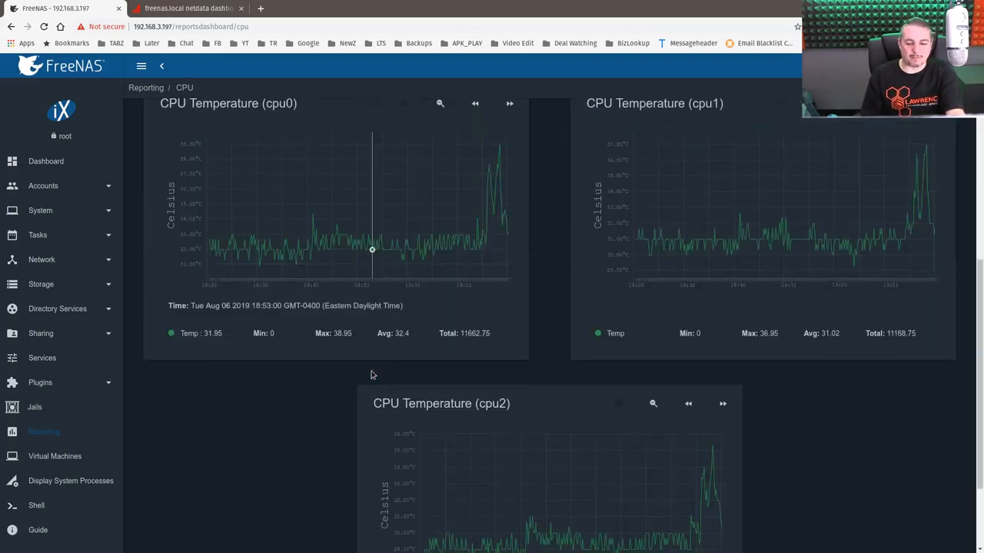
pyautogui.scroll(3)
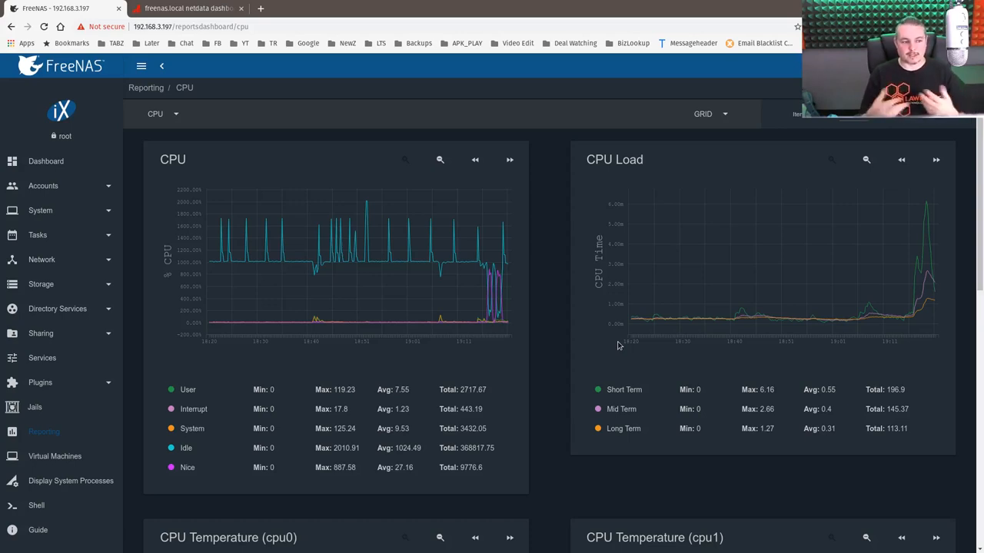
pyautogui.moveTo(549, 411)
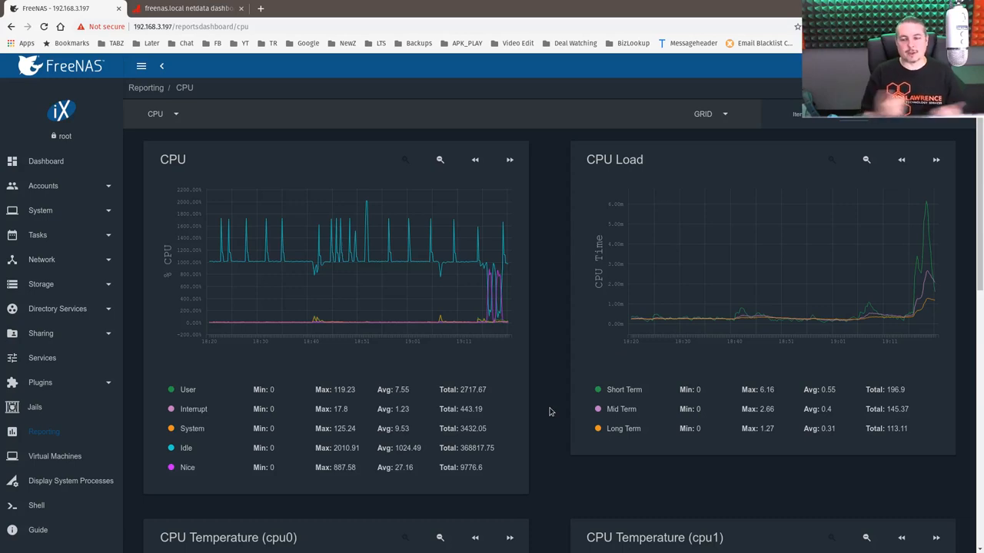